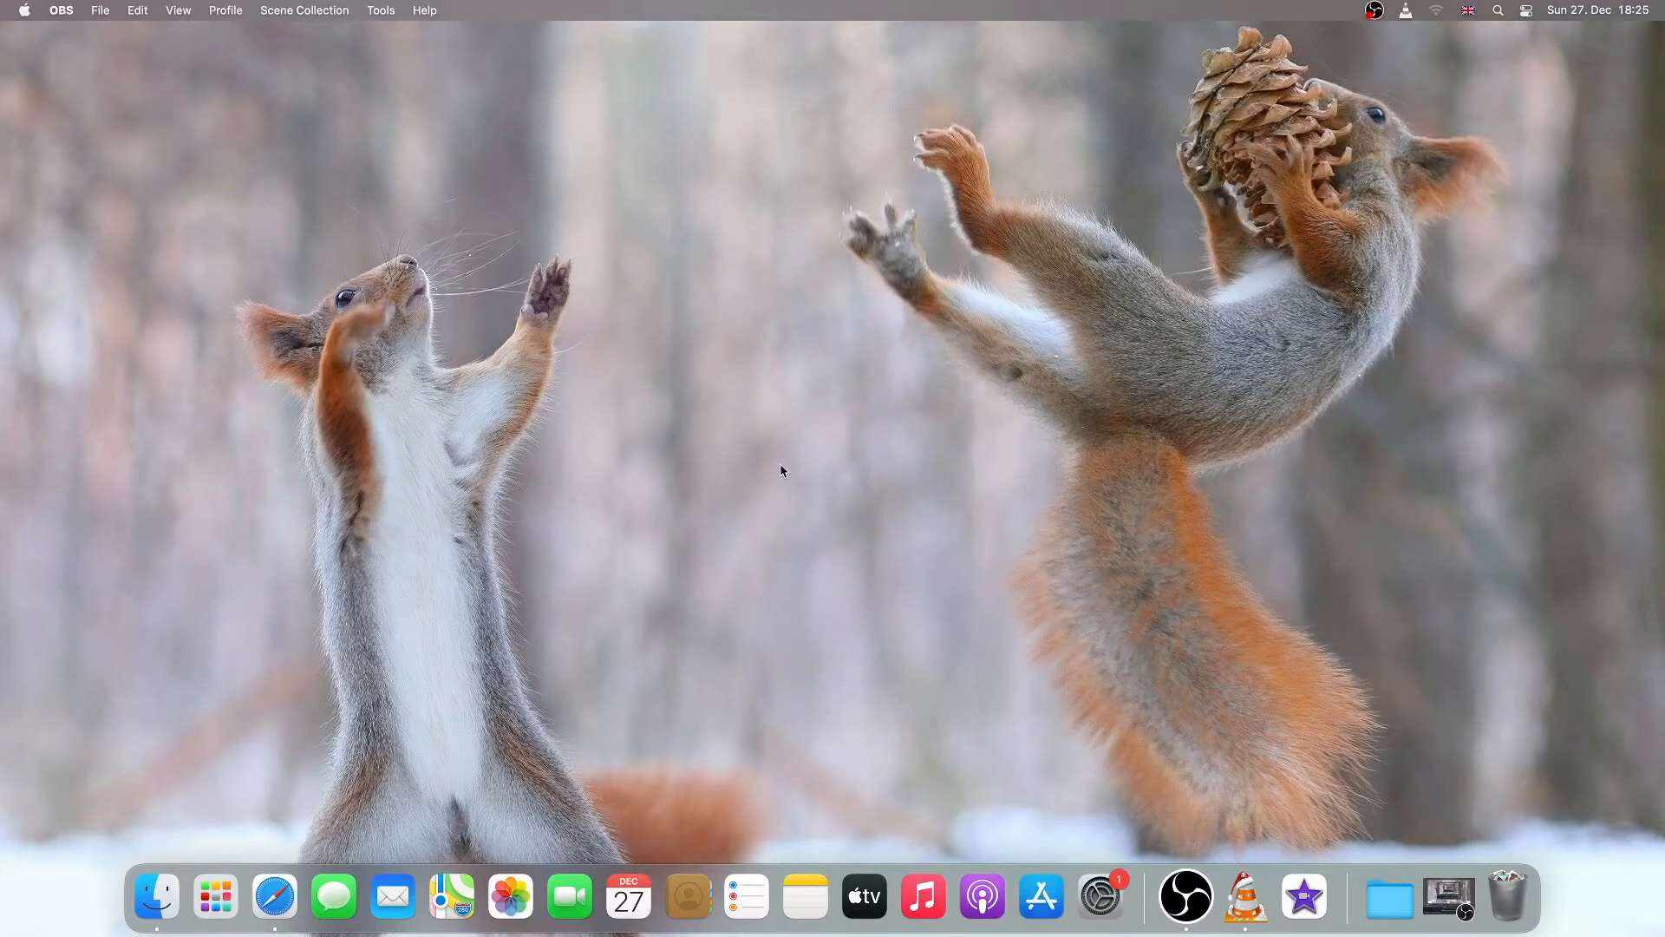
mouse_move(782, 475)
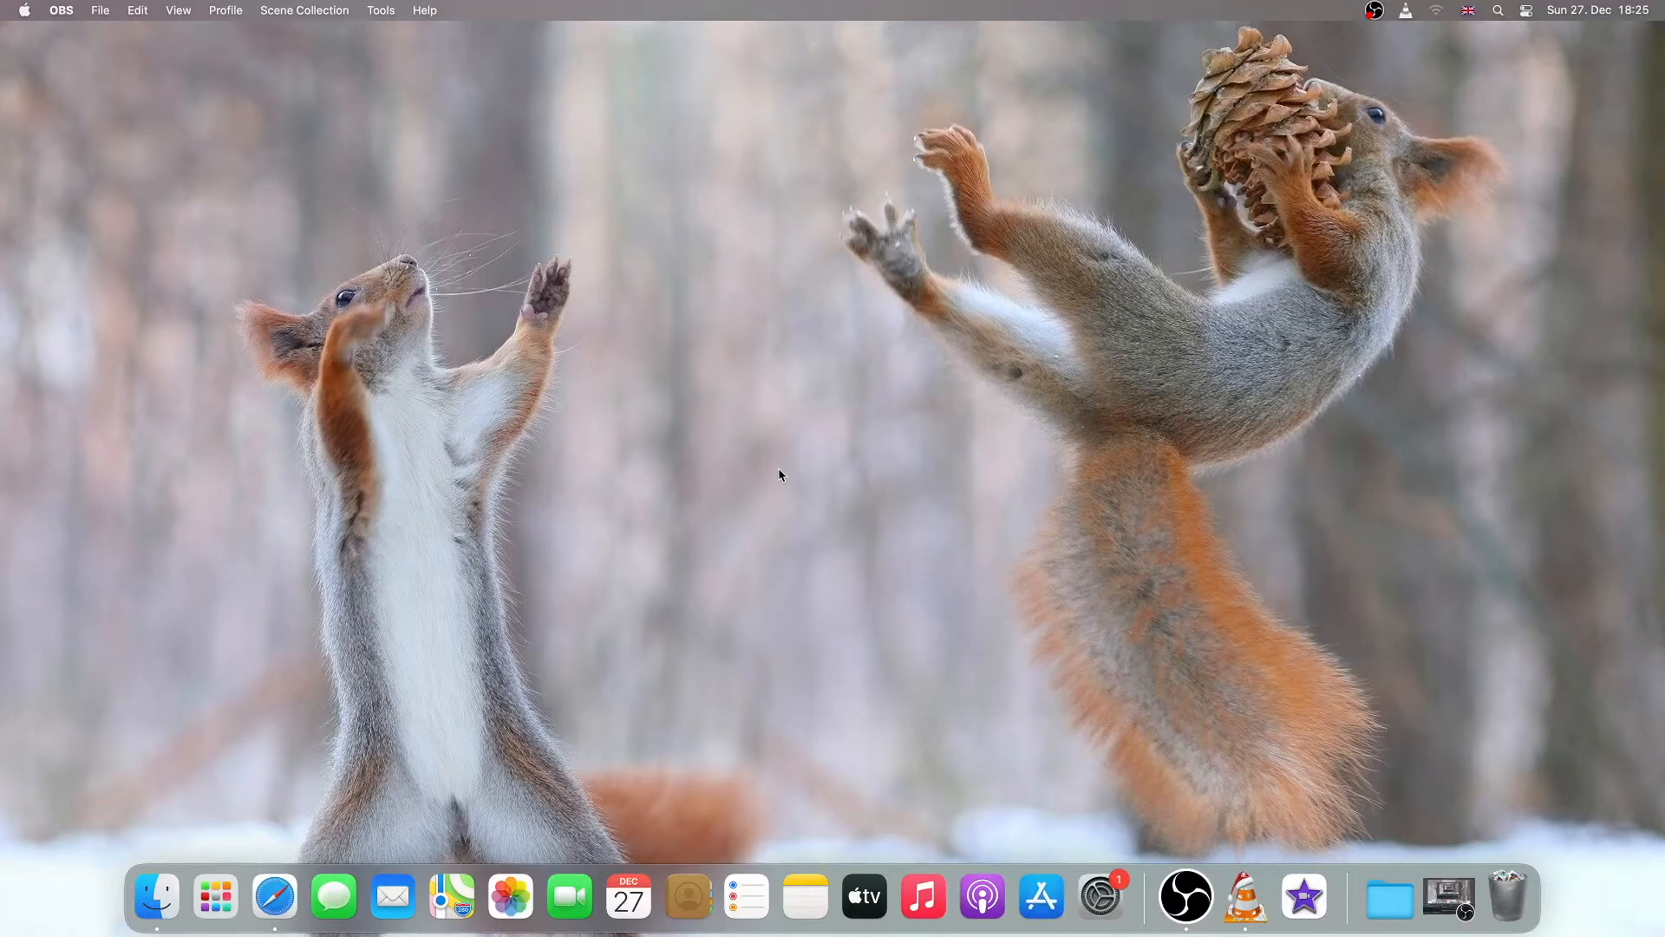
mouse_move(746, 614)
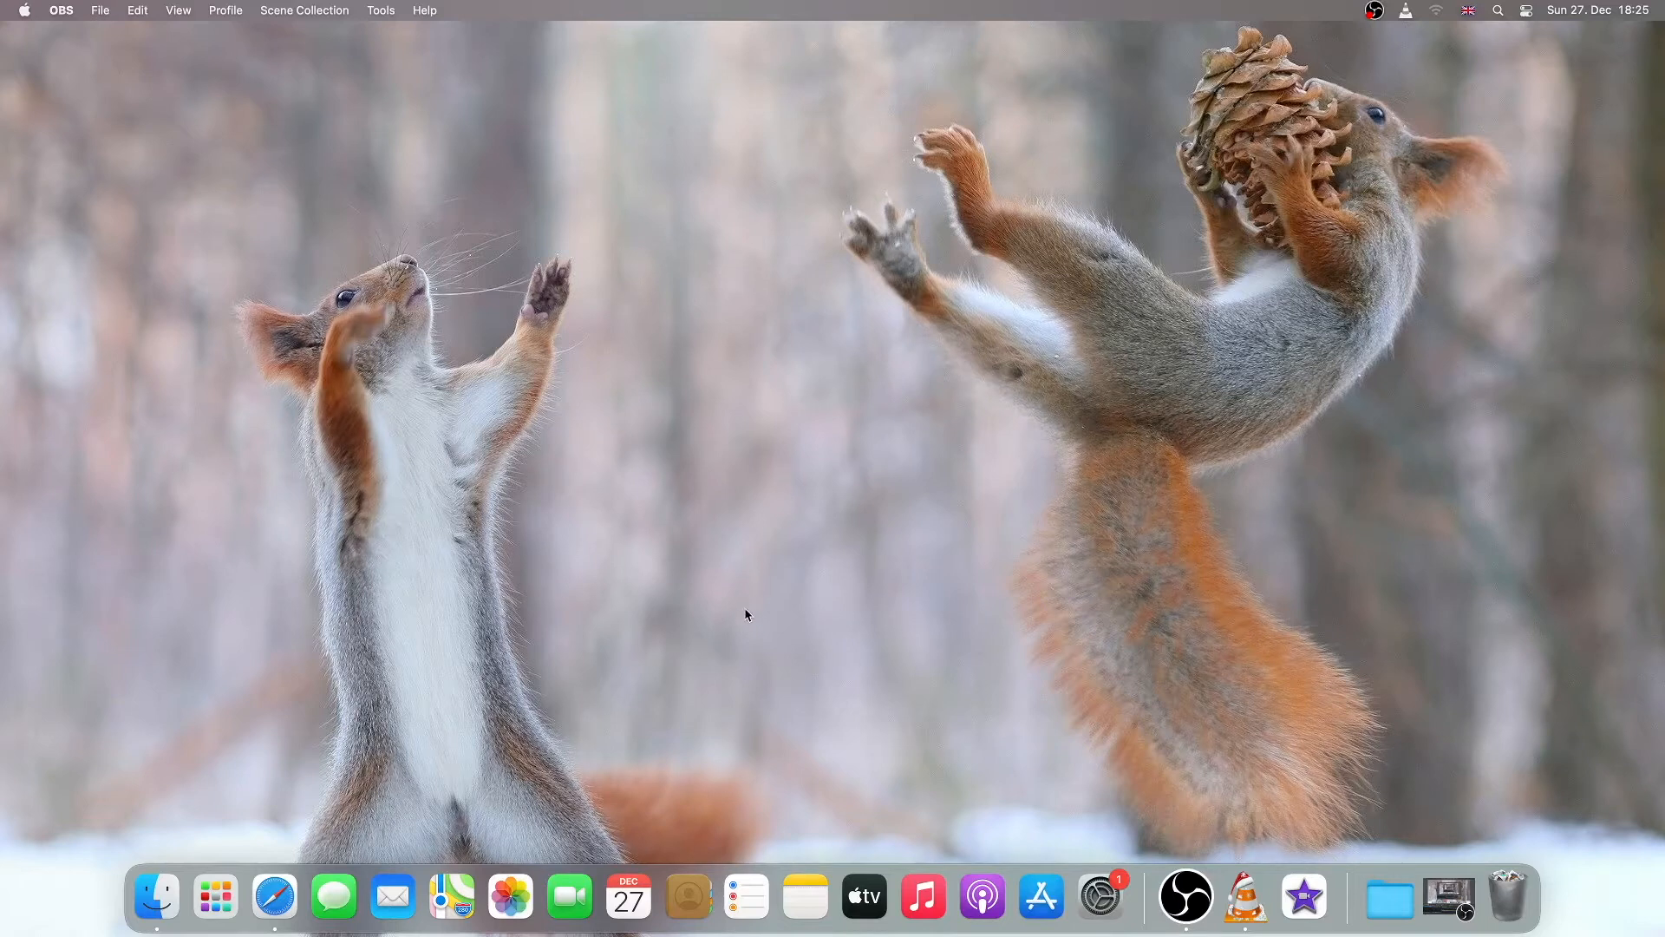
Create a new event on 27 December and title it 'meeting'.
left_click(627, 895)
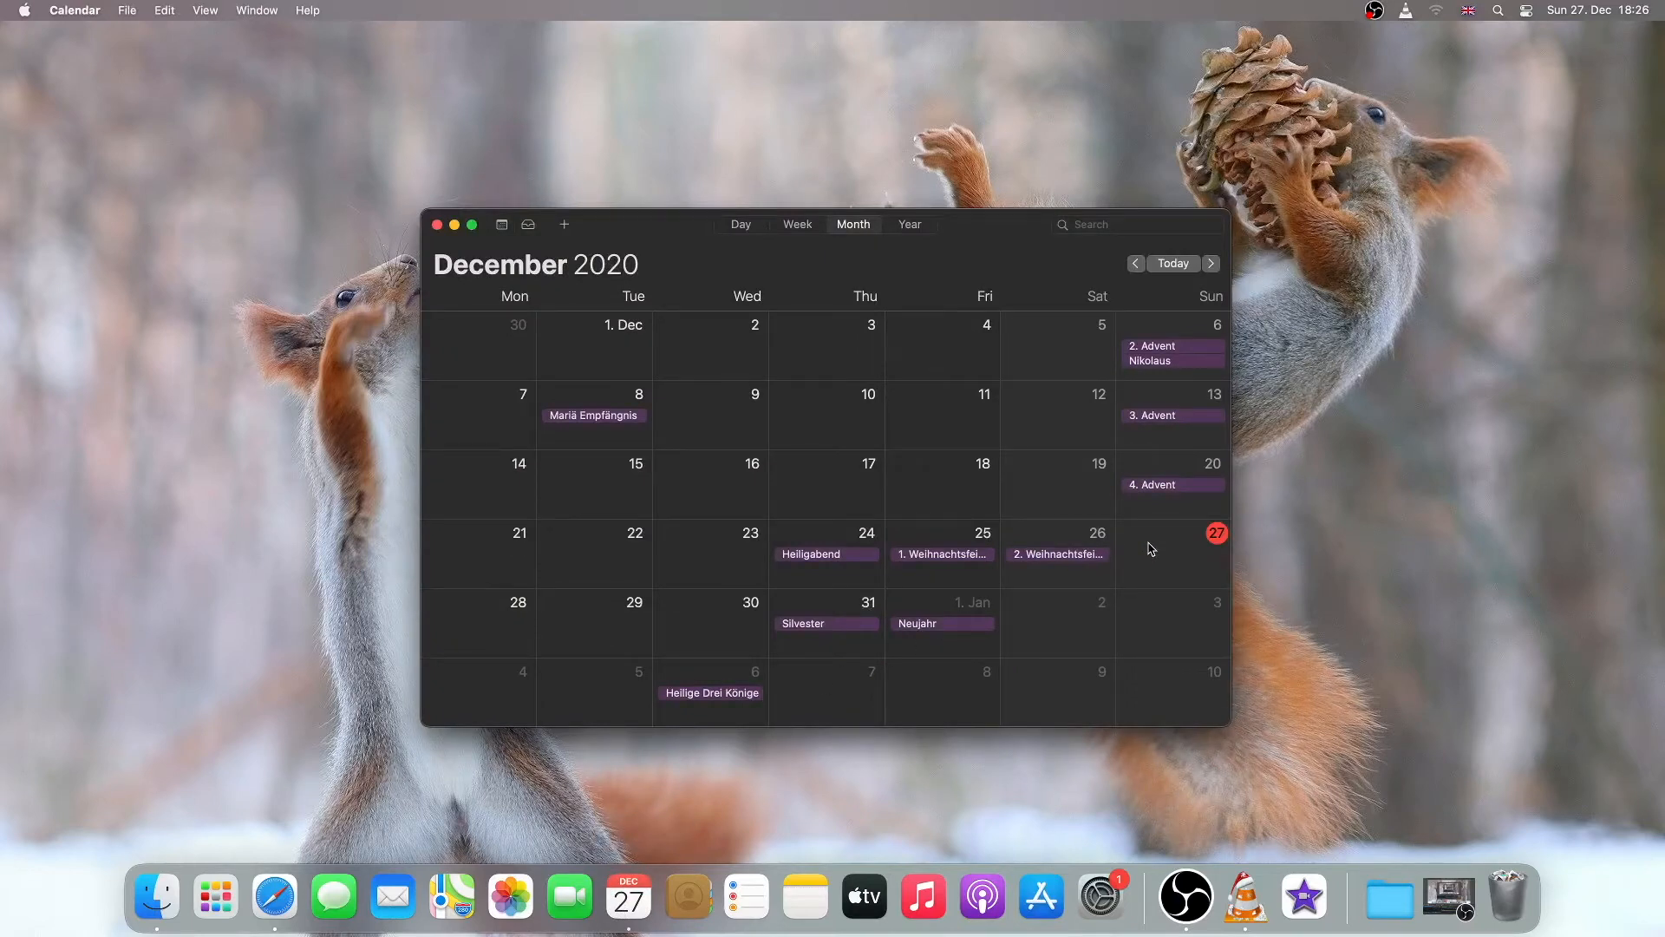
right_click(1152, 549)
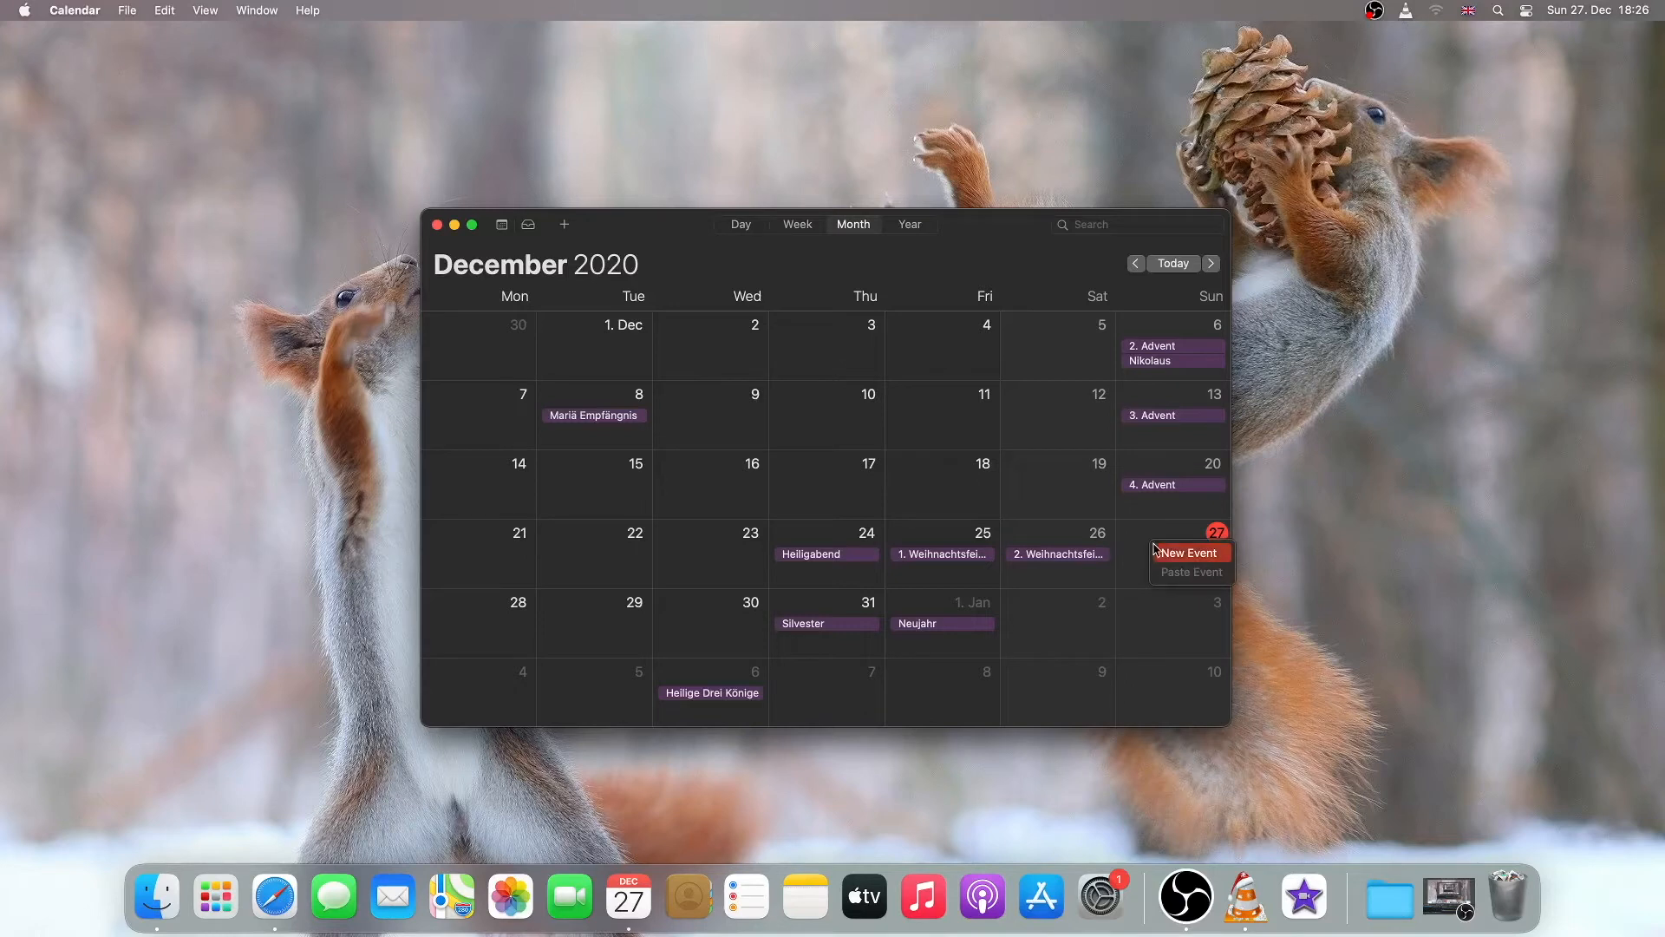
left_click(1187, 551)
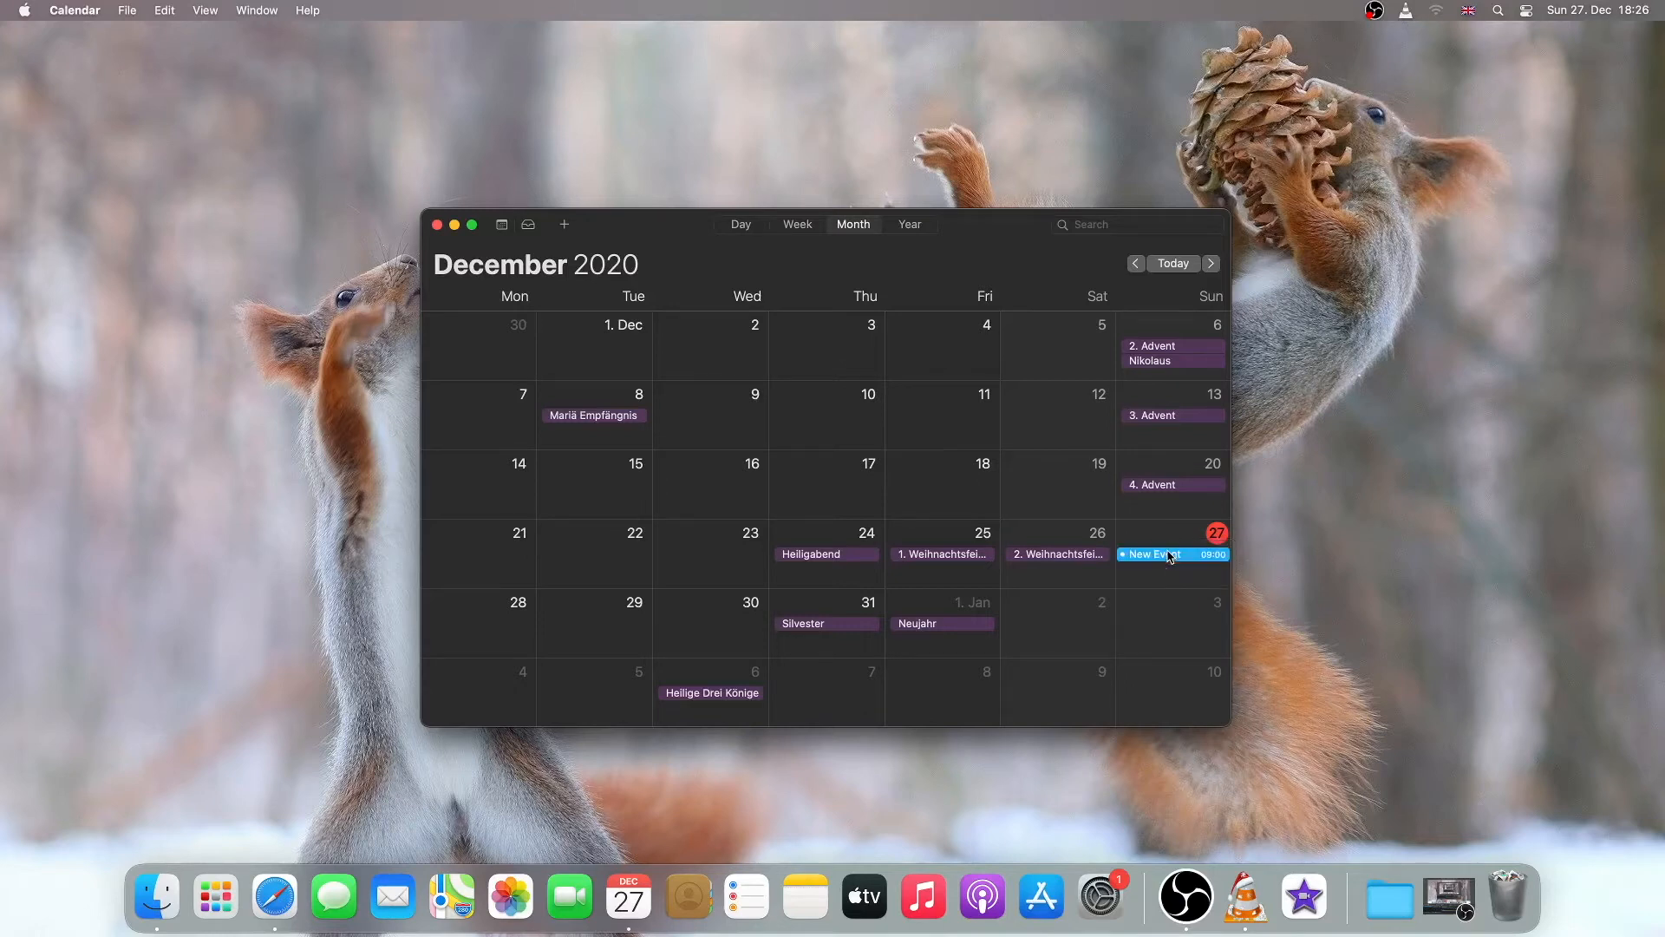
left_click(1171, 553)
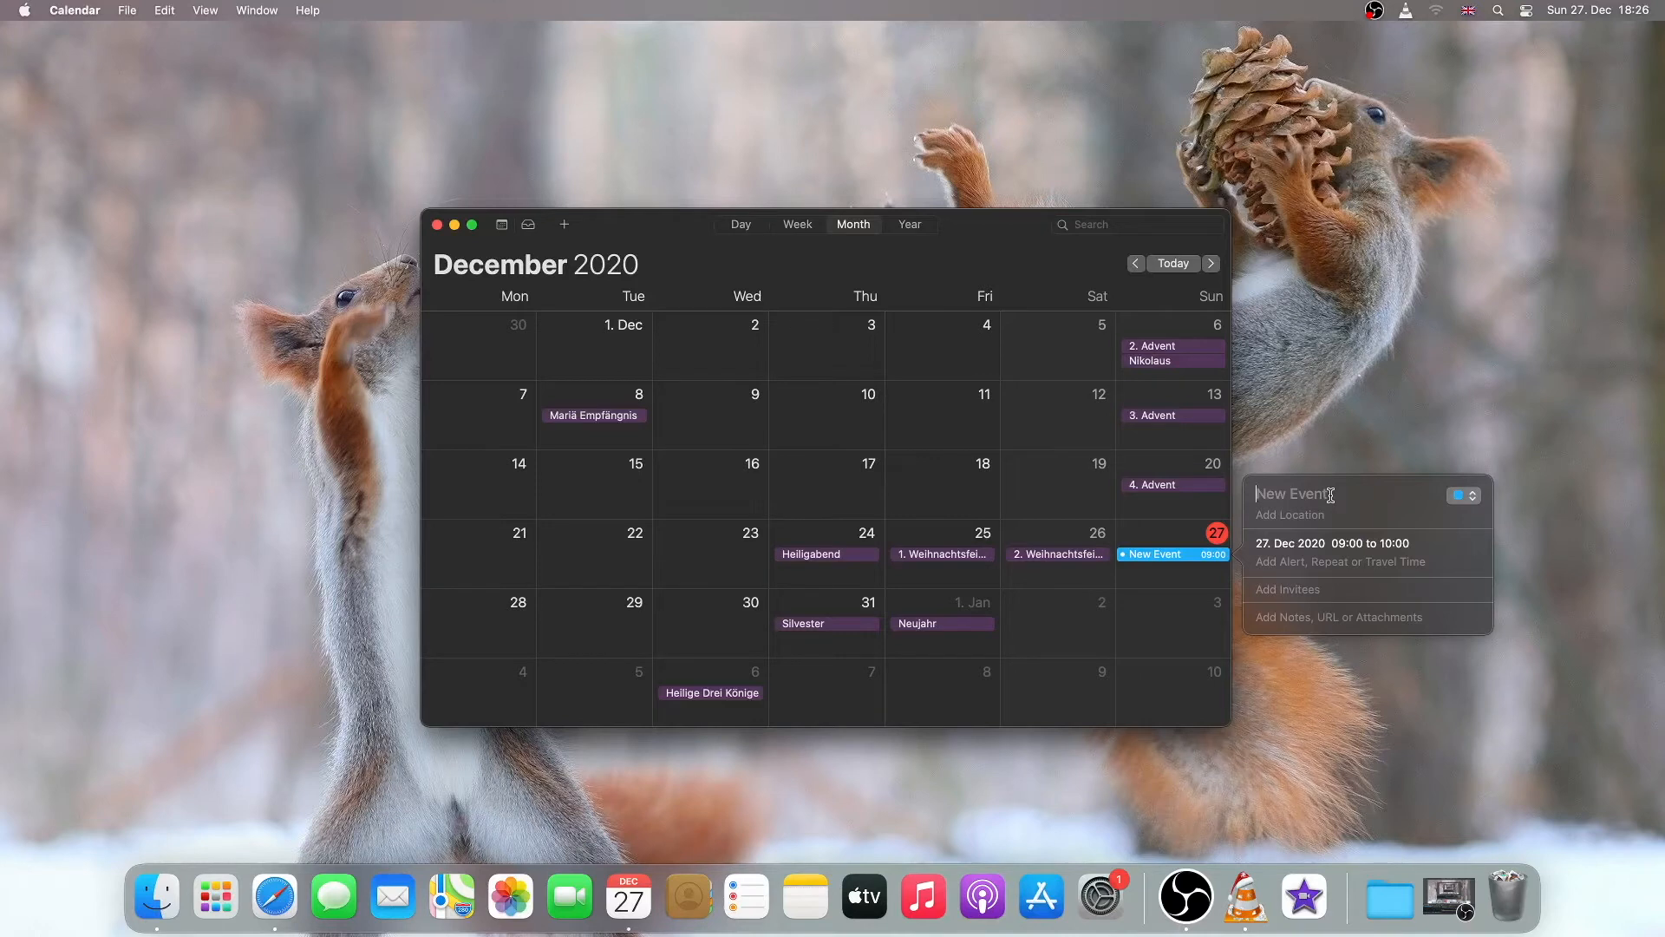
type("meeti")
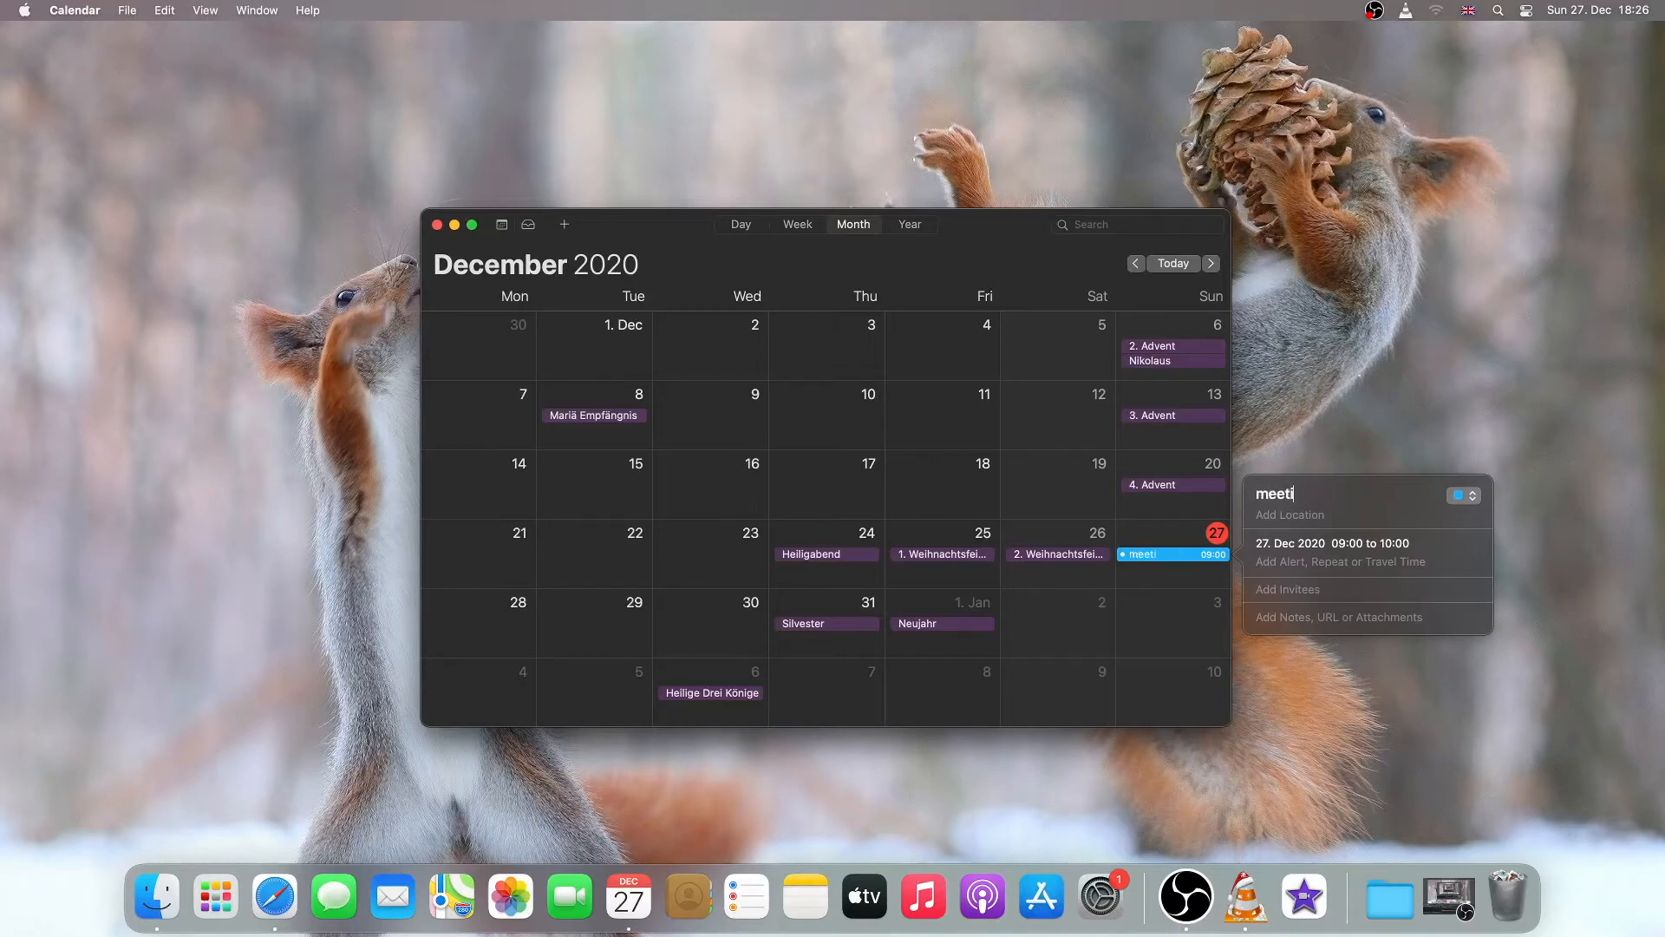
type("ng")
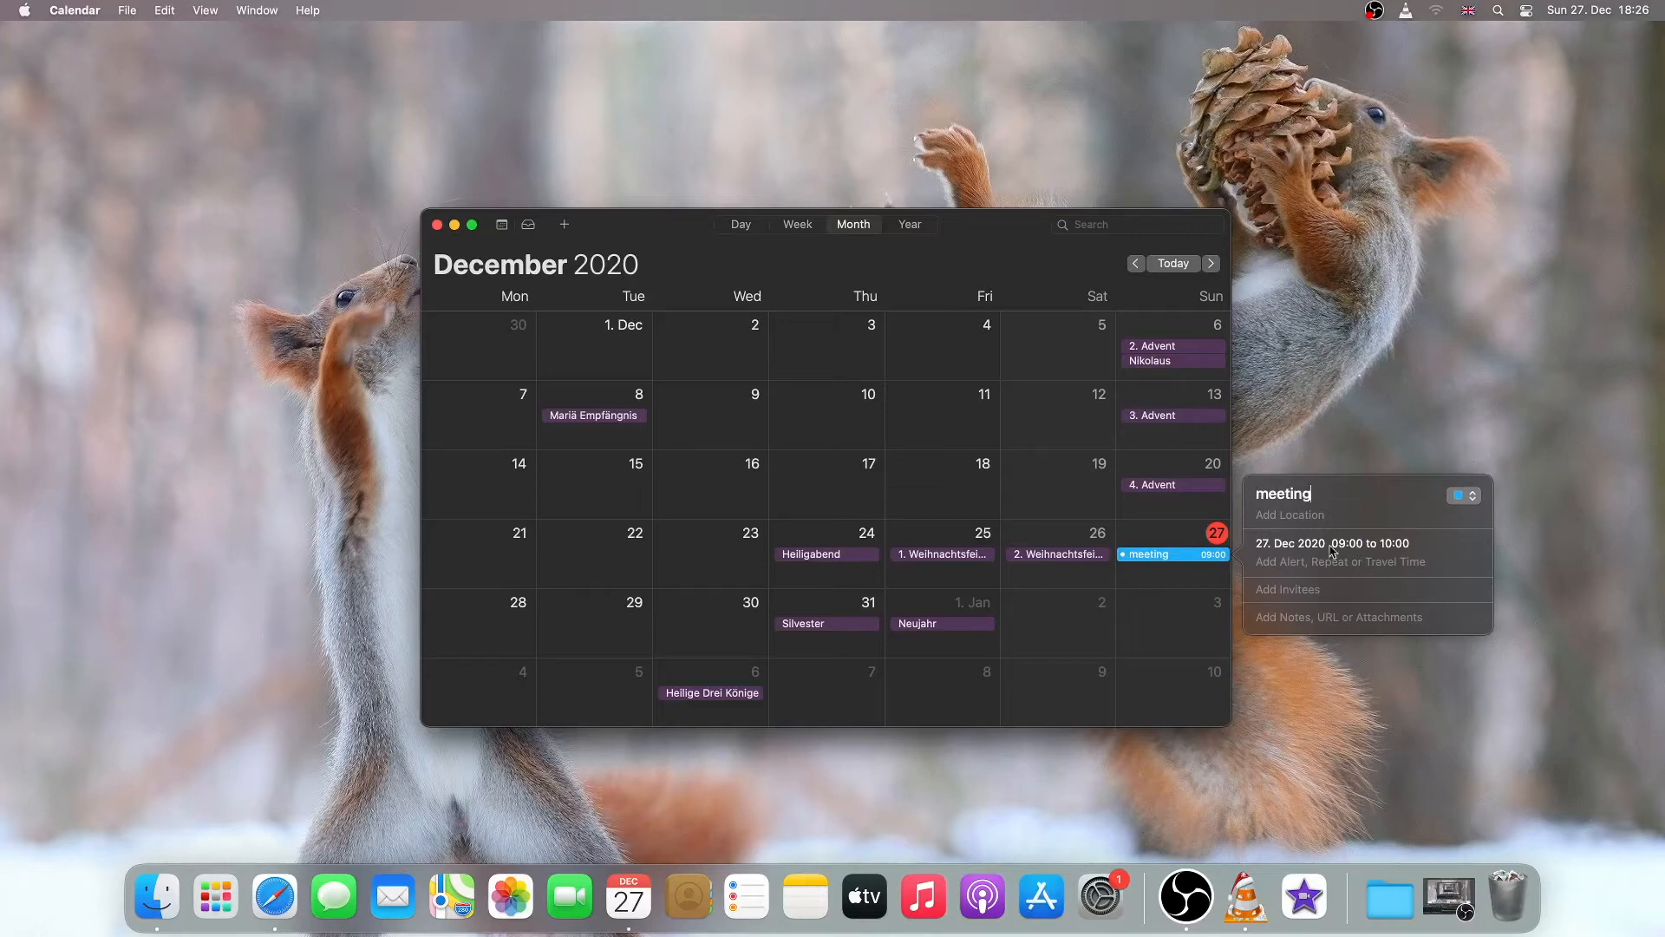
Change the meeting's start time to 18:28 so it ends at 19:28.
left_click(1330, 543)
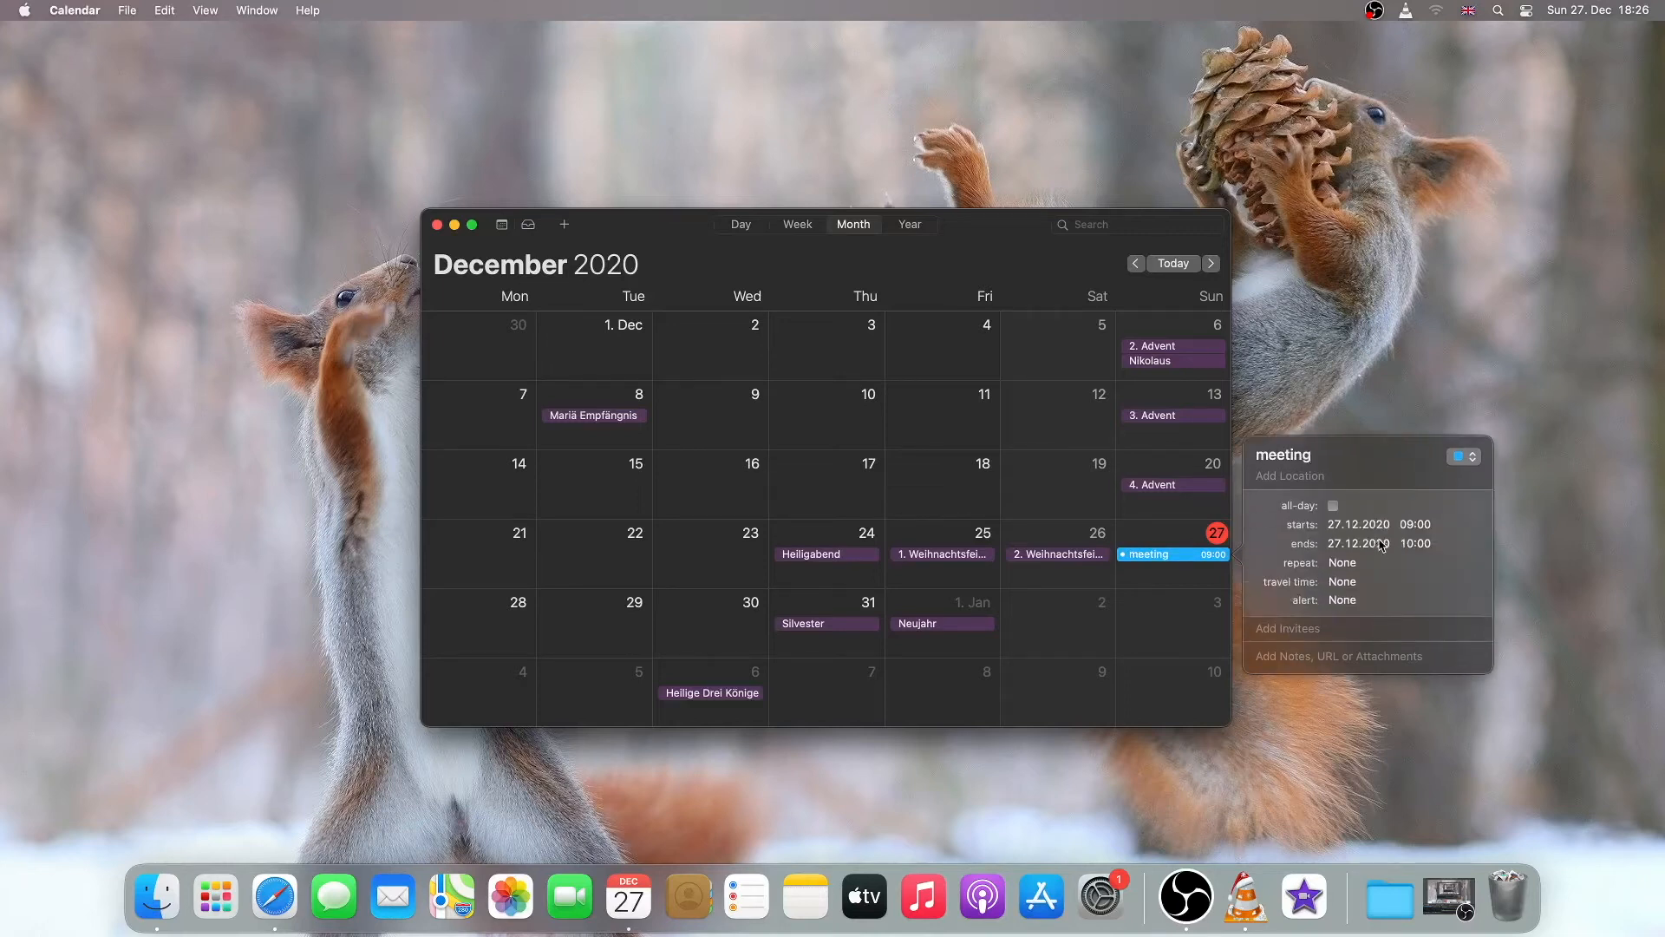
left_click(1403, 524)
type("18:28")
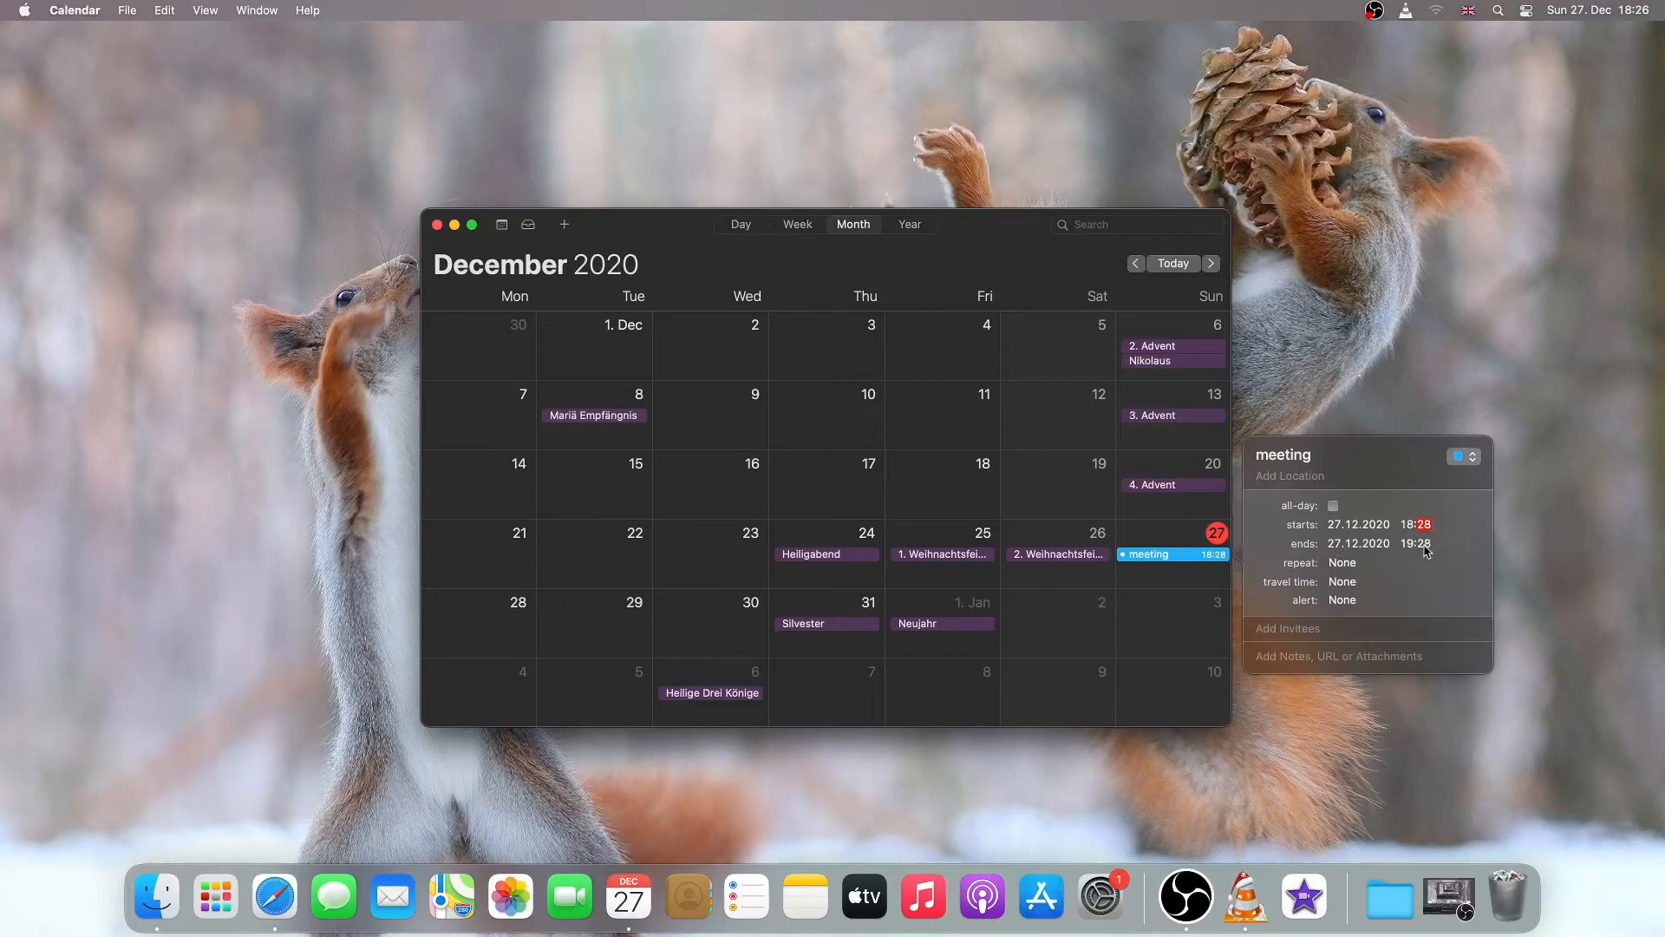
mouse_move(1284, 566)
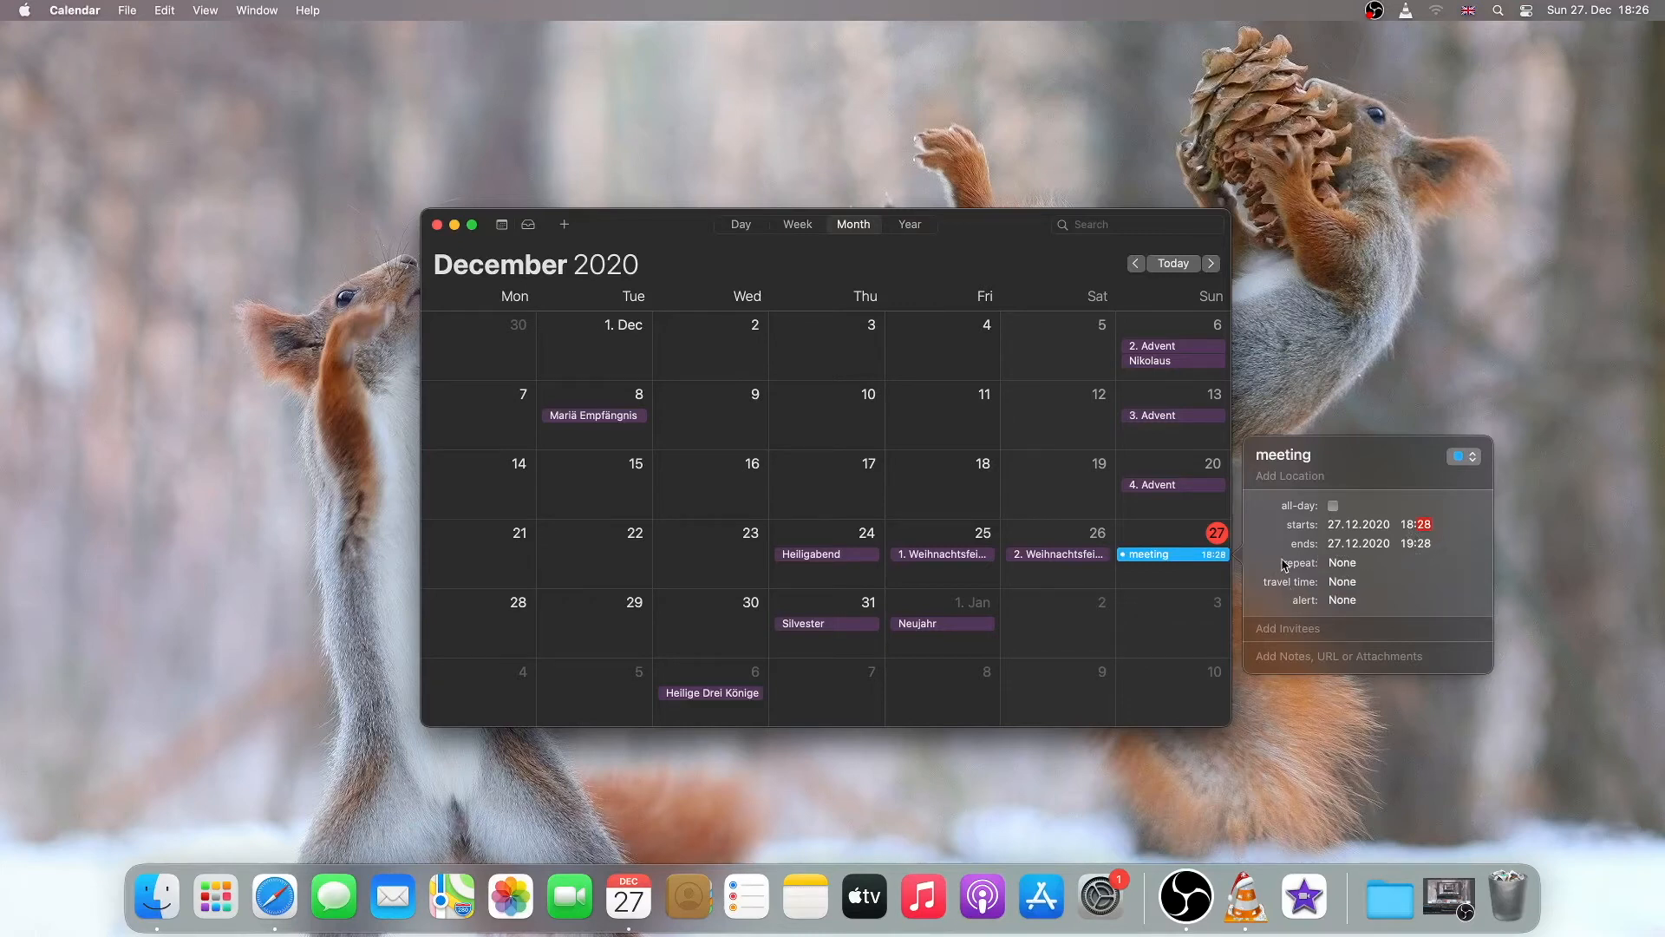
mouse_move(1306, 590)
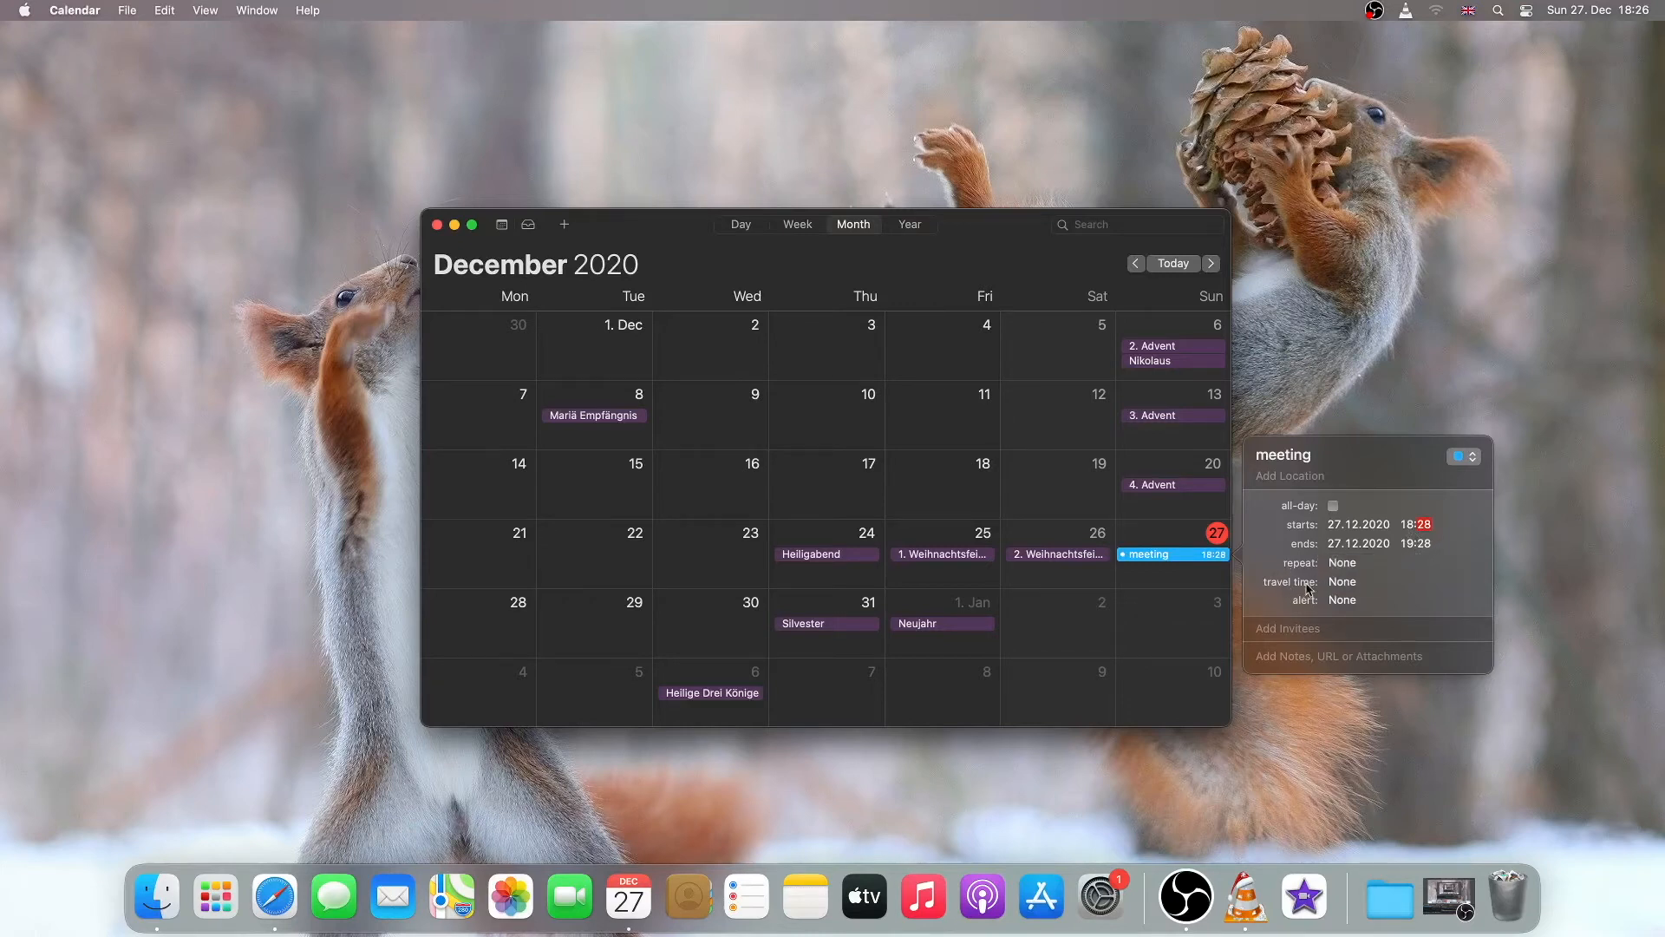
left_click(1341, 581)
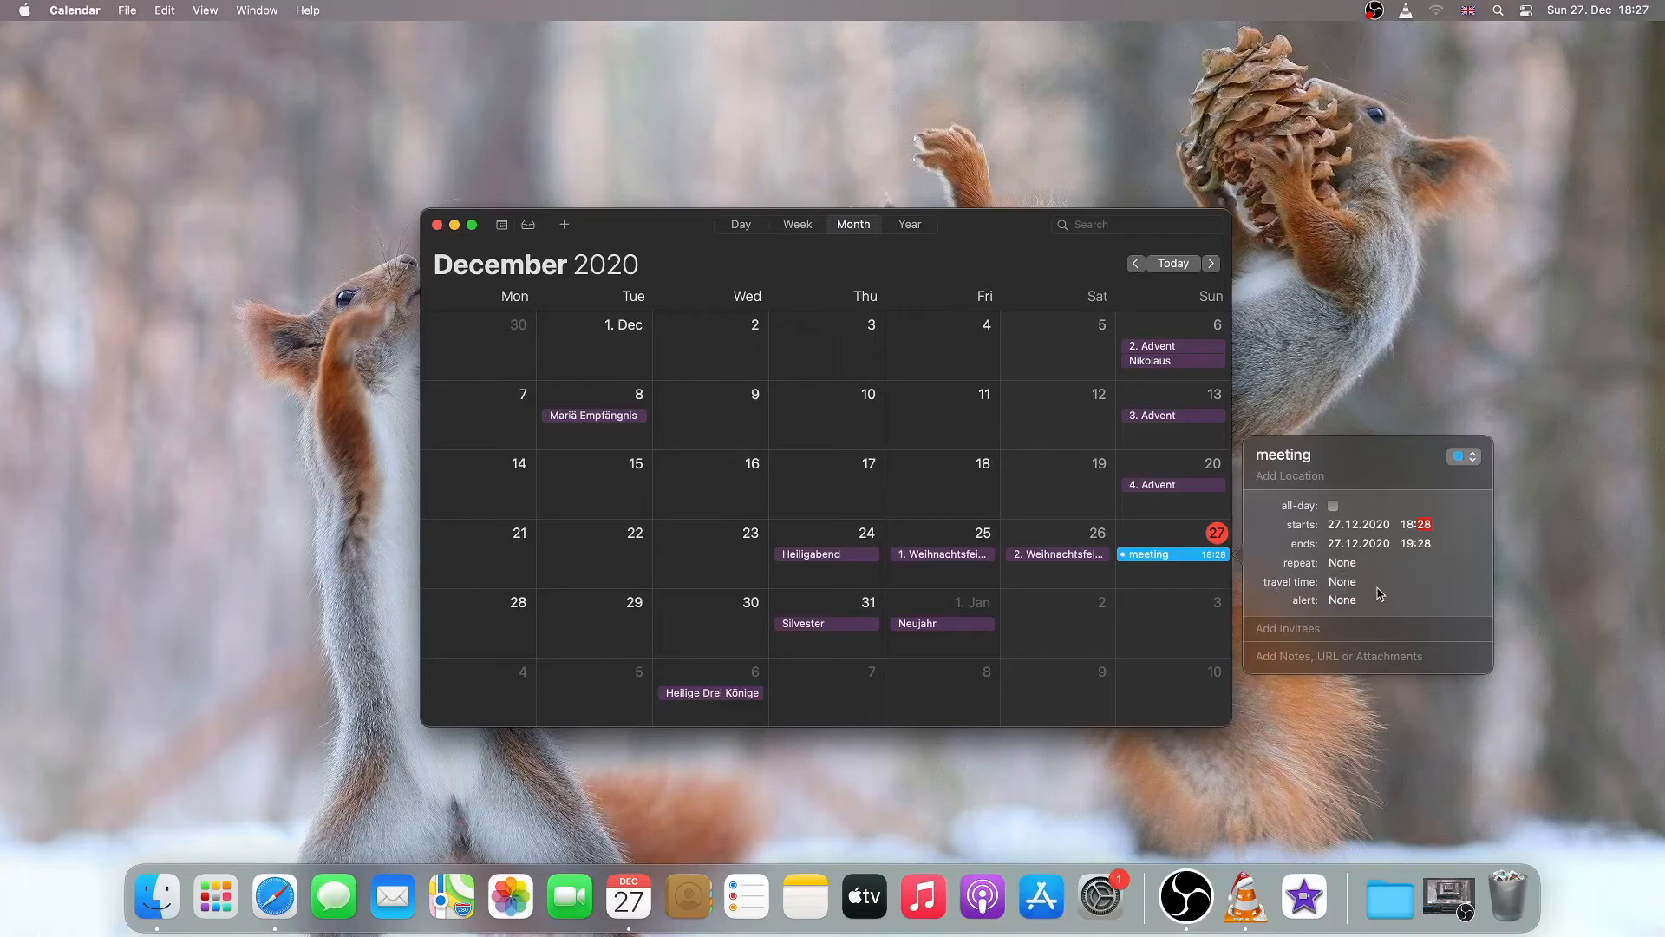
Set the meeting's alert to 'At time of event'.
left_click(1342, 598)
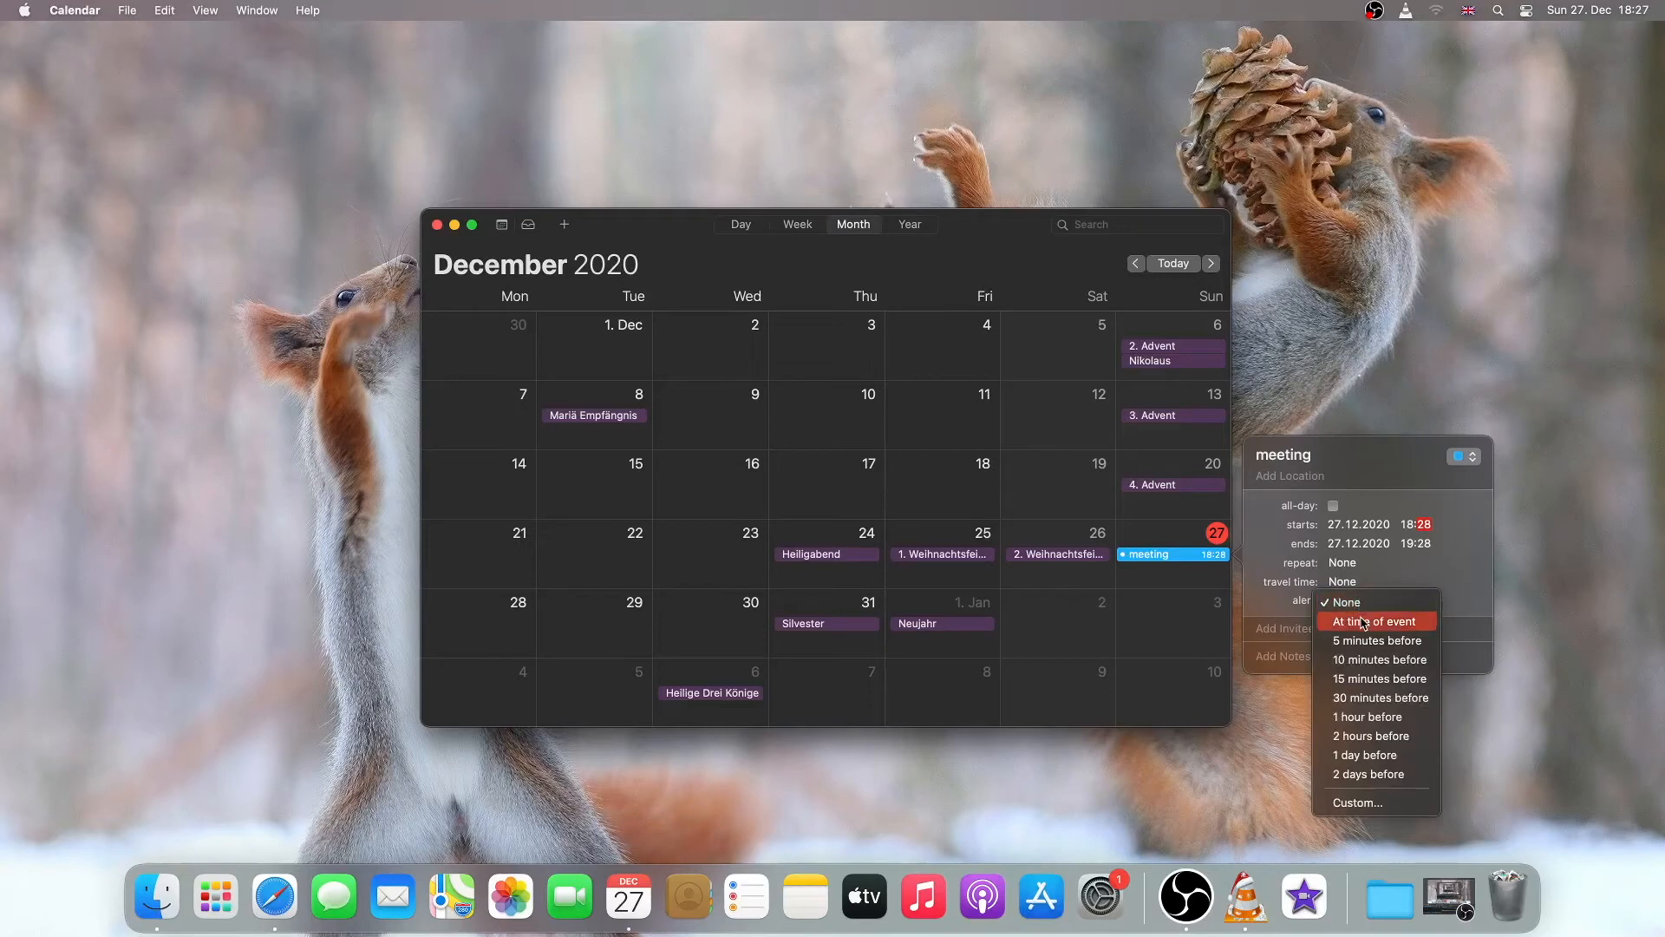
left_click(1375, 621)
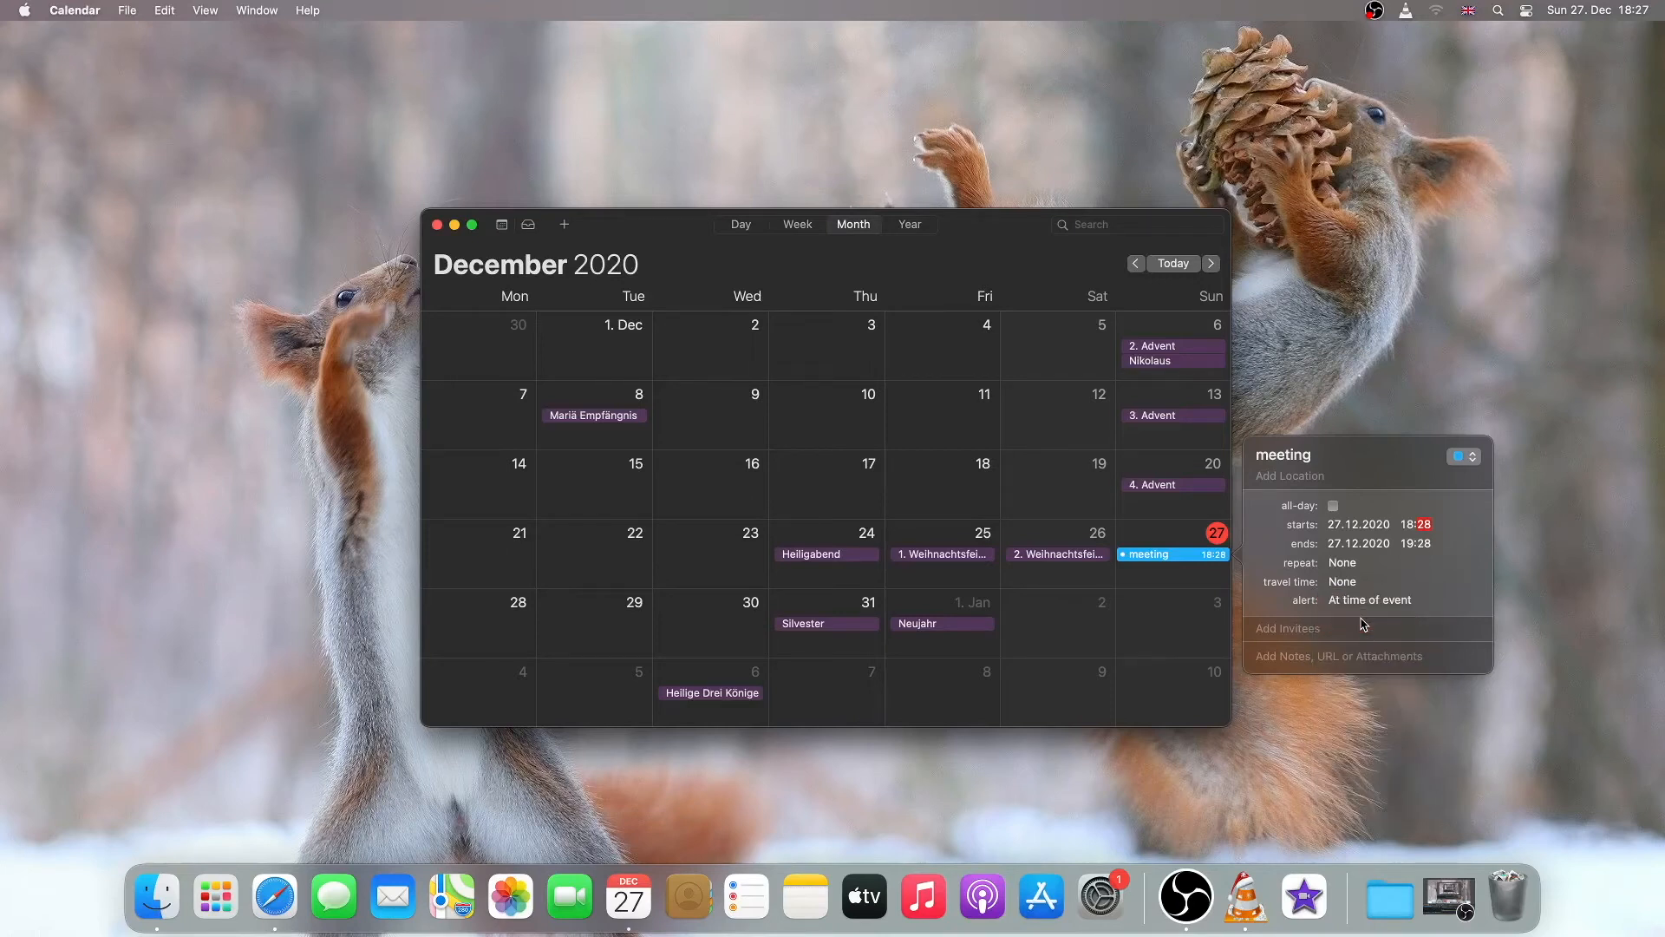
mouse_move(1335, 655)
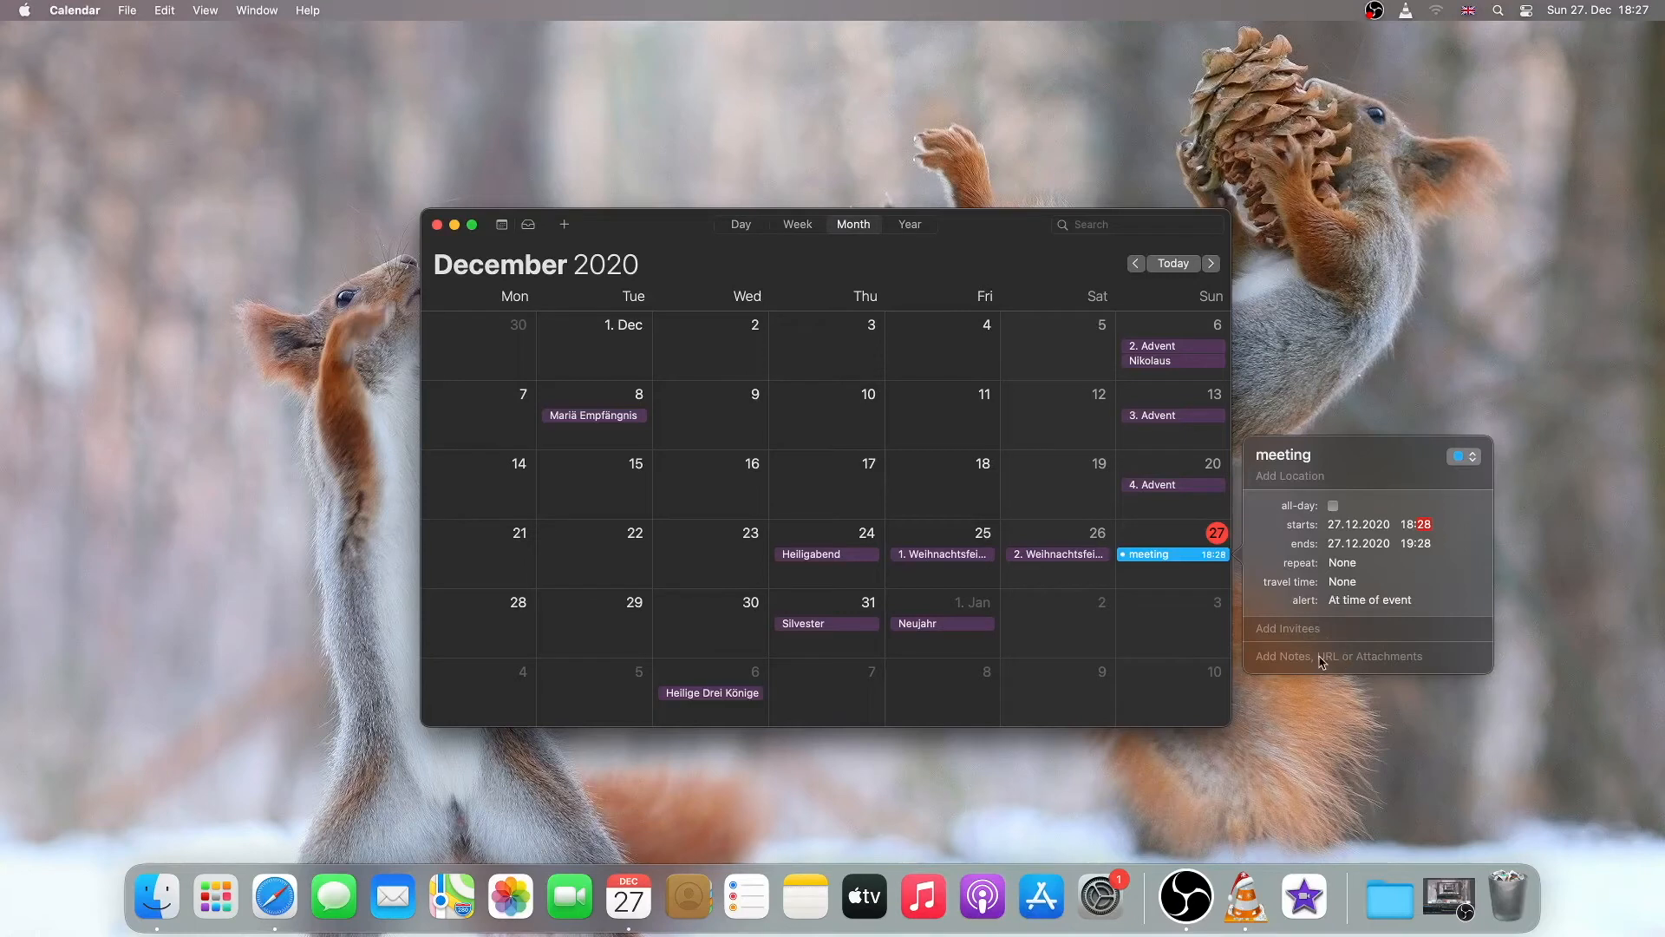
mouse_move(1365, 638)
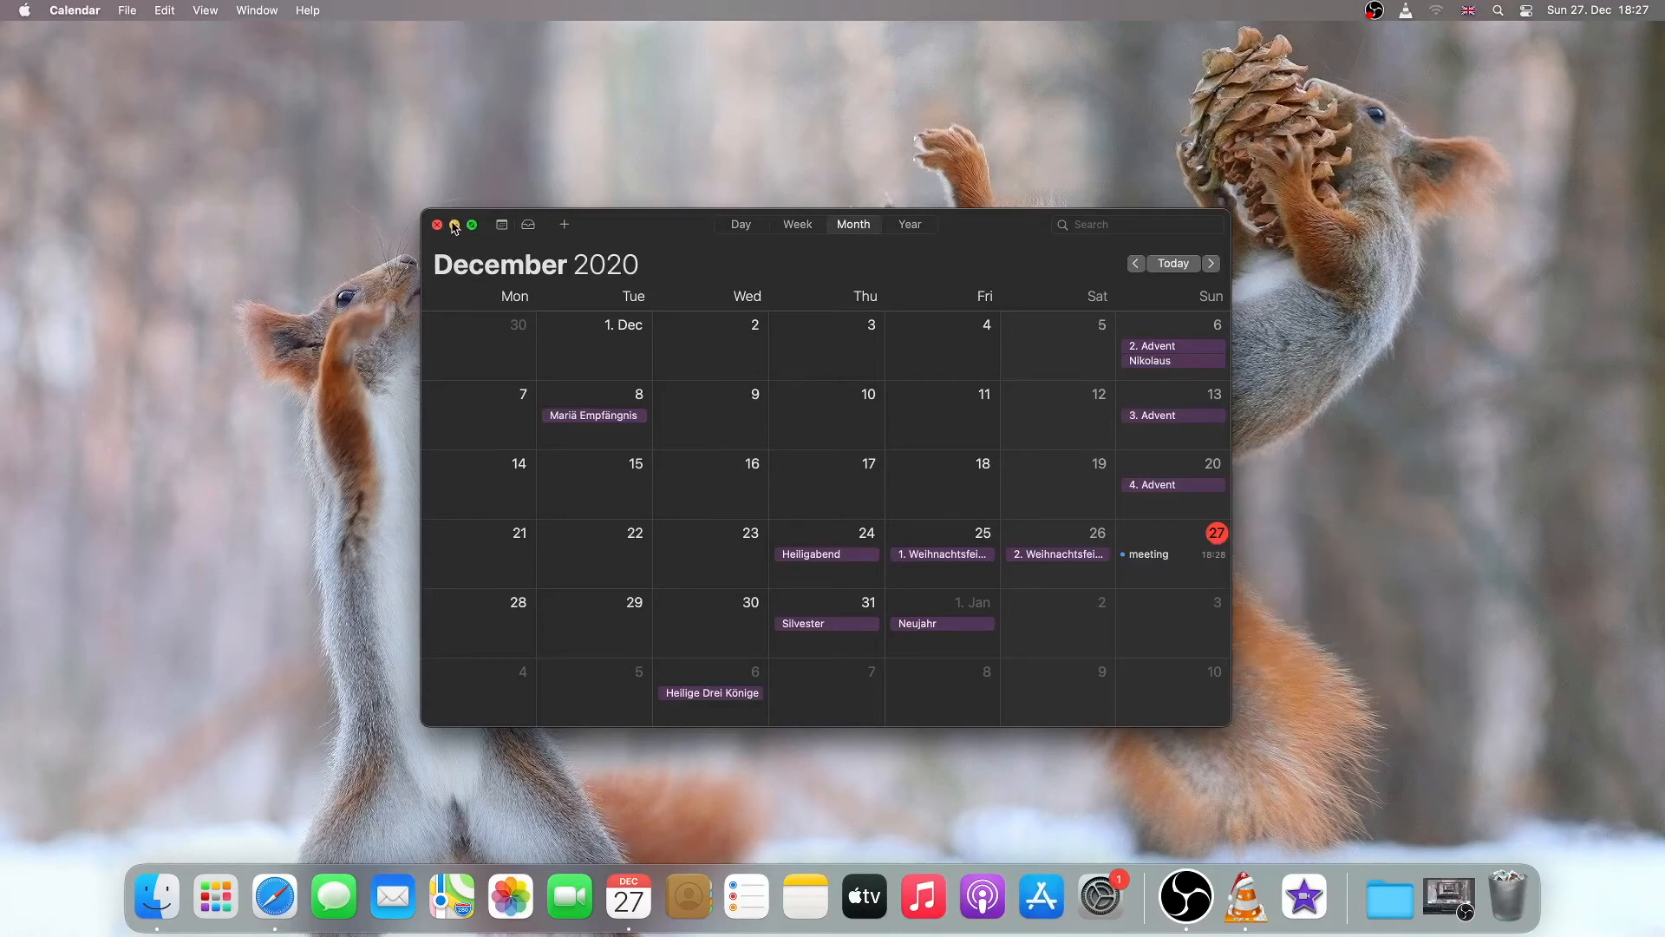
Close the Calendar window and await the 18:28 meeting notification.
left_click(435, 224)
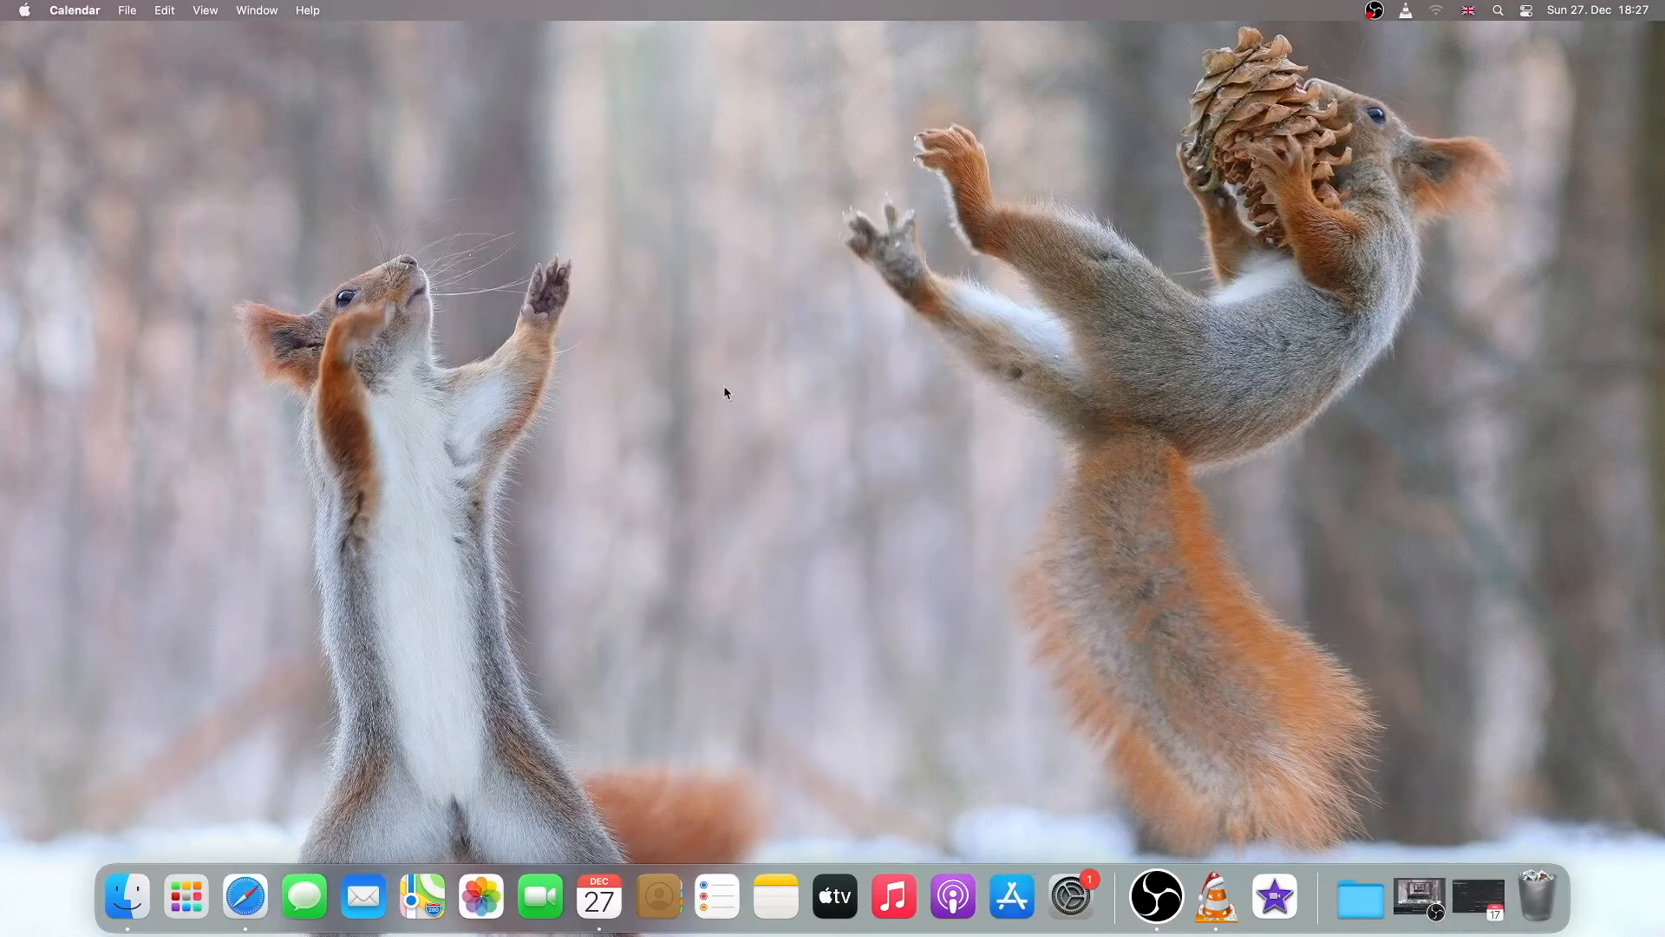
mouse_move(869, 387)
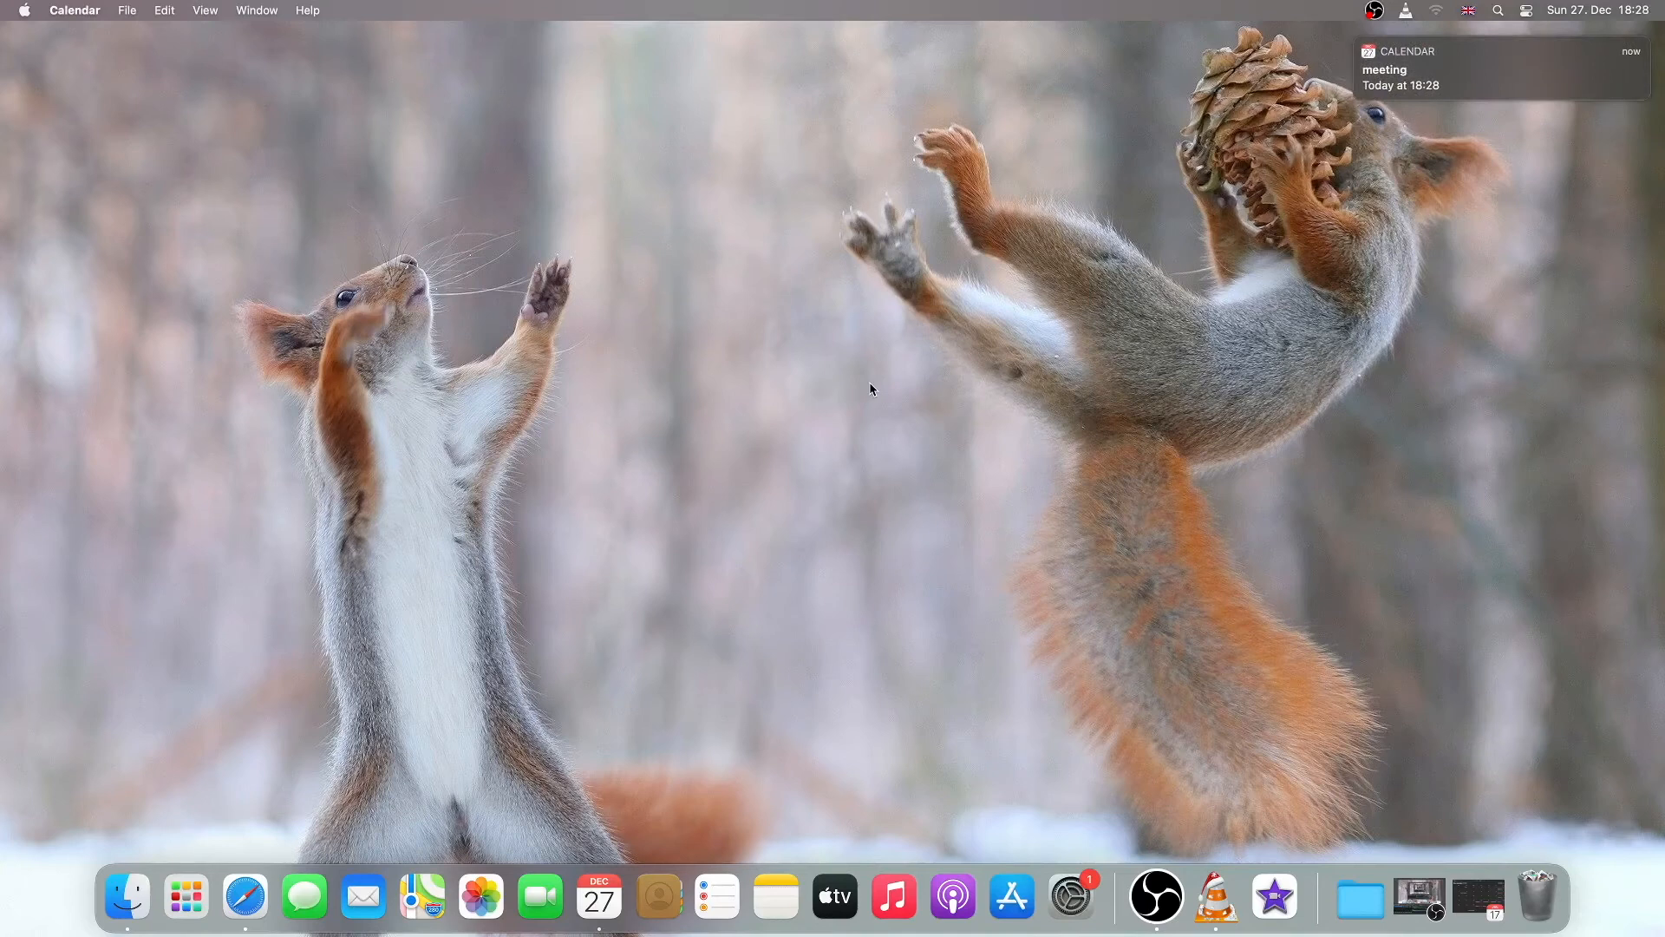
mouse_move(1089, 321)
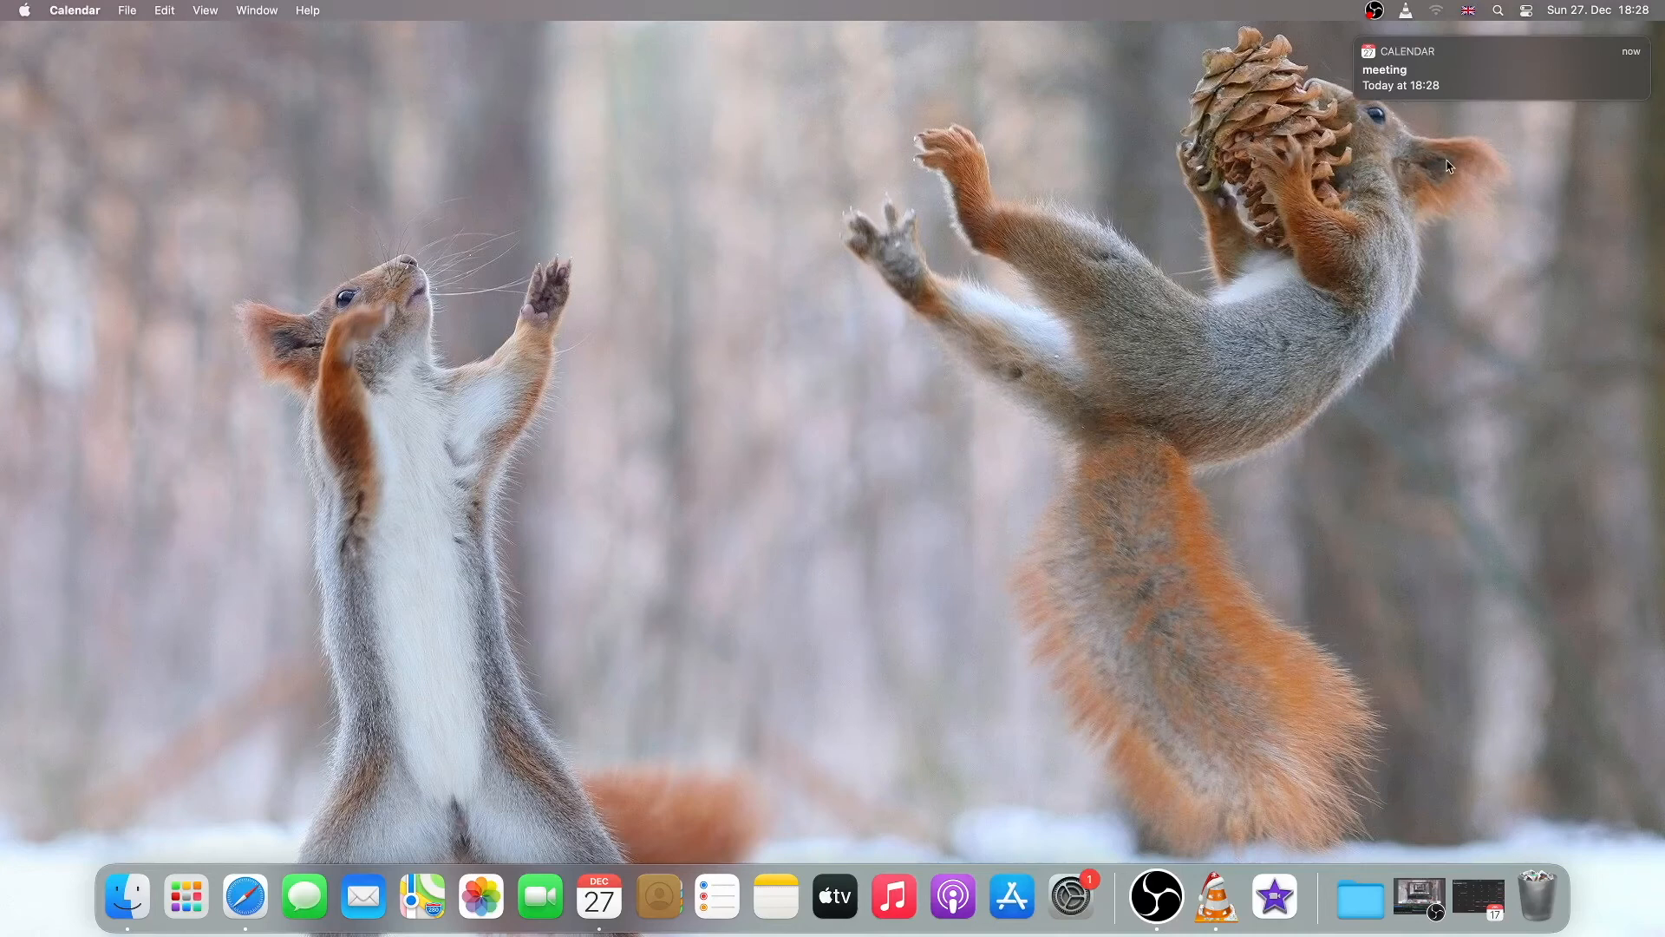
mouse_move(1612, 26)
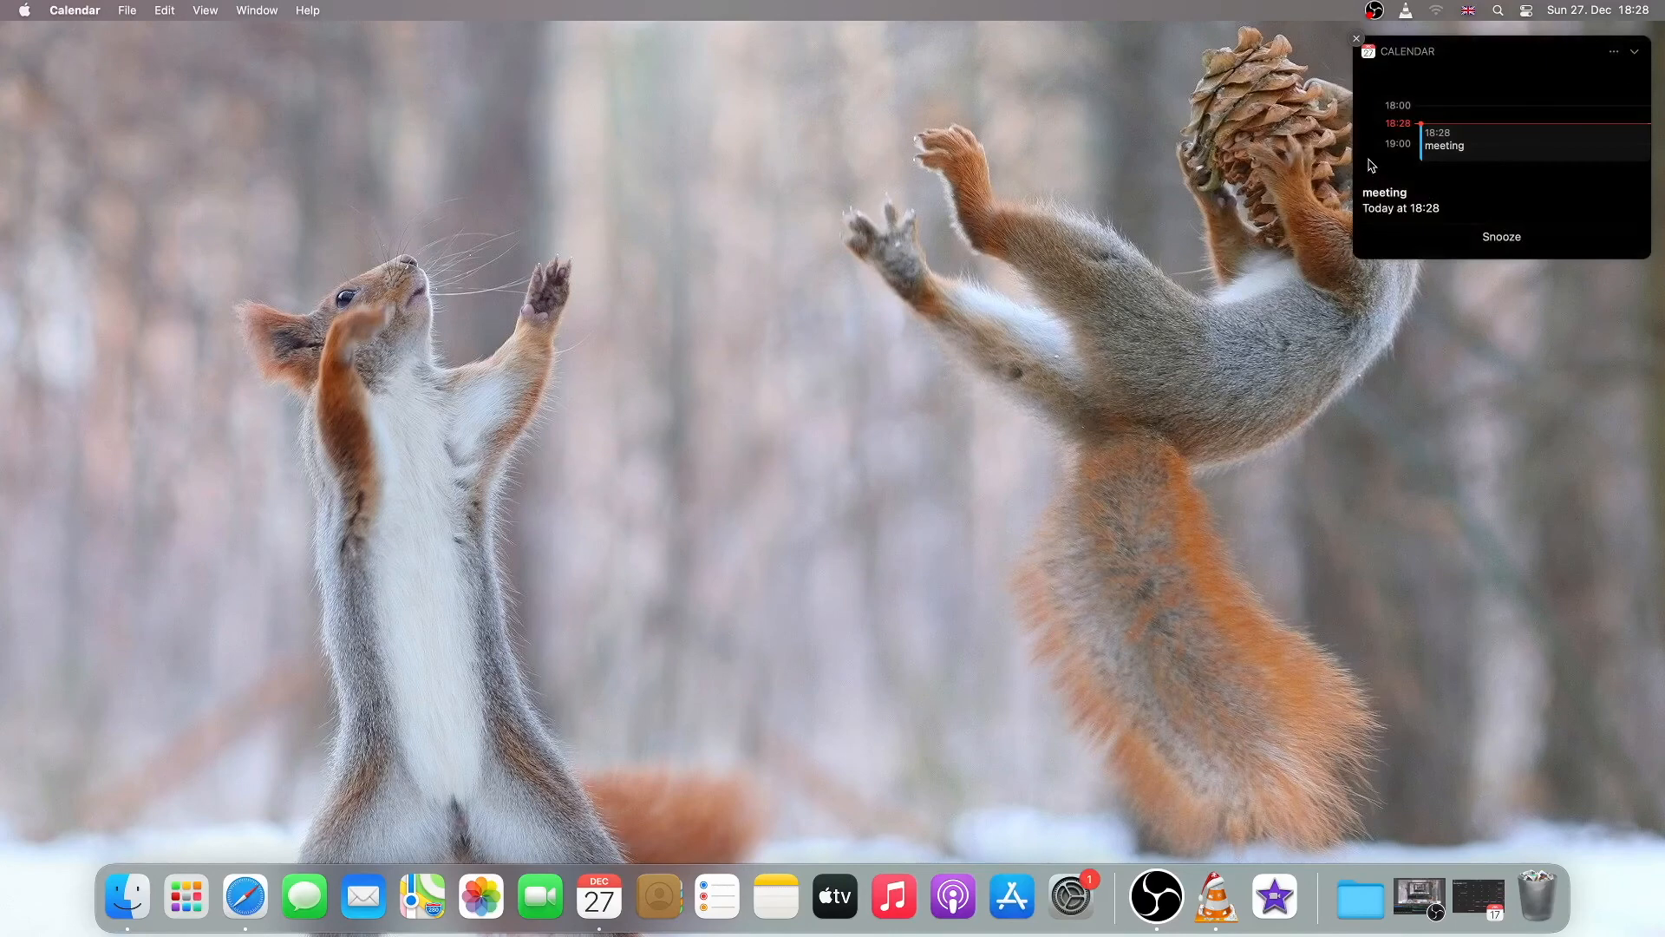
mouse_move(1400, 87)
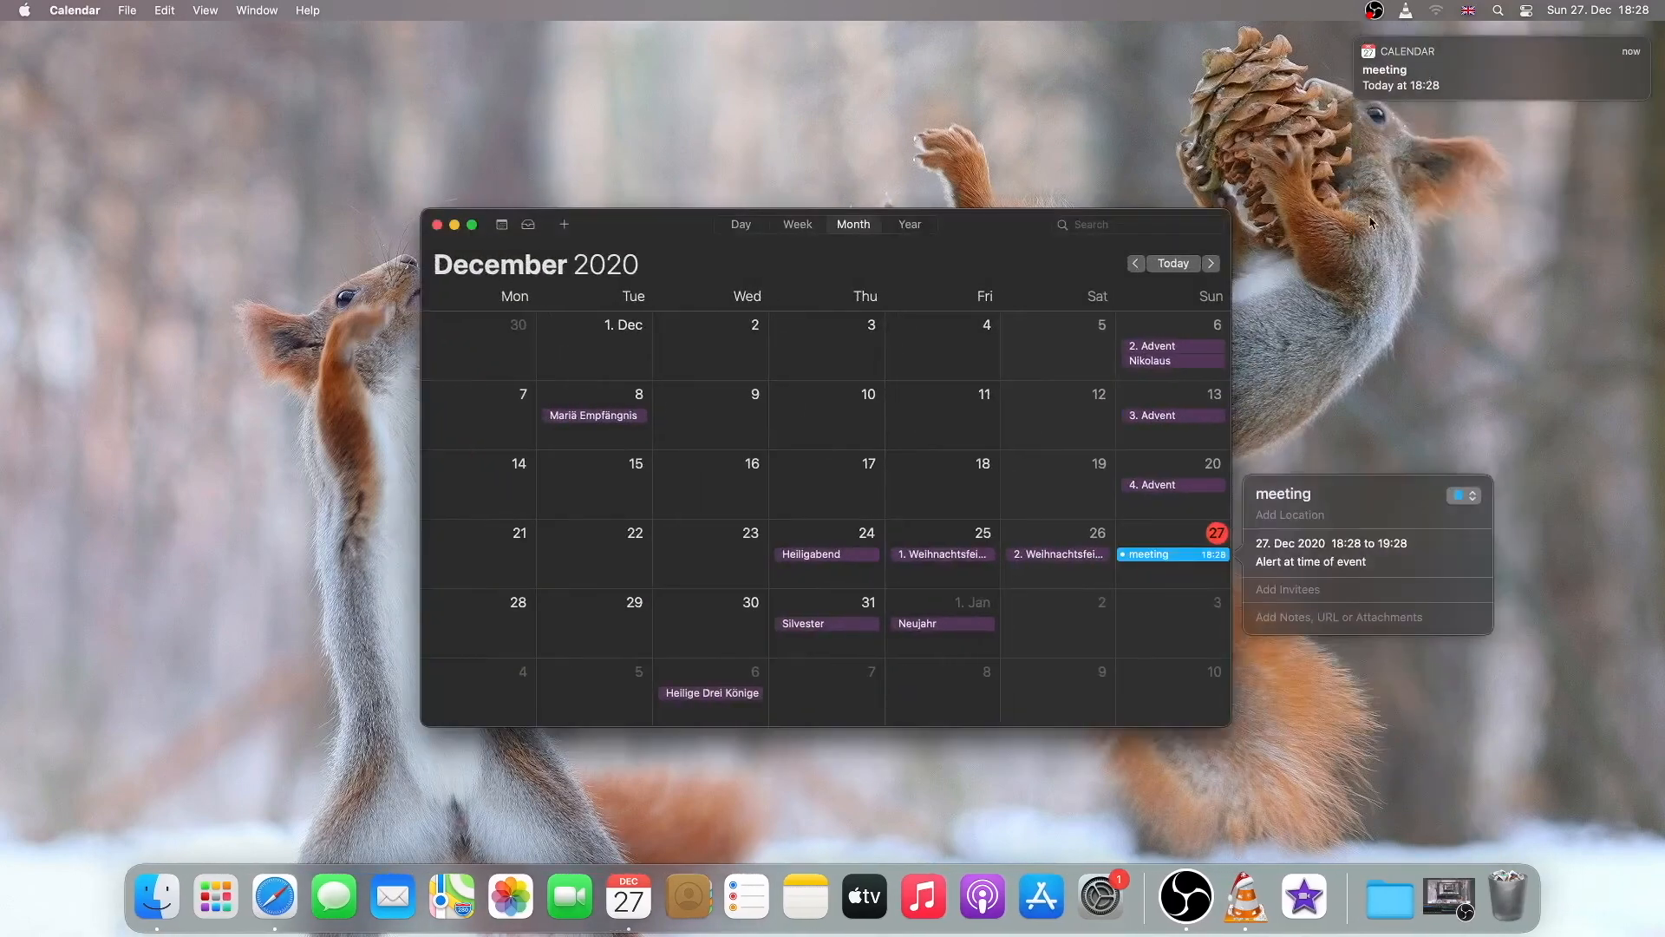
mouse_move(1187, 566)
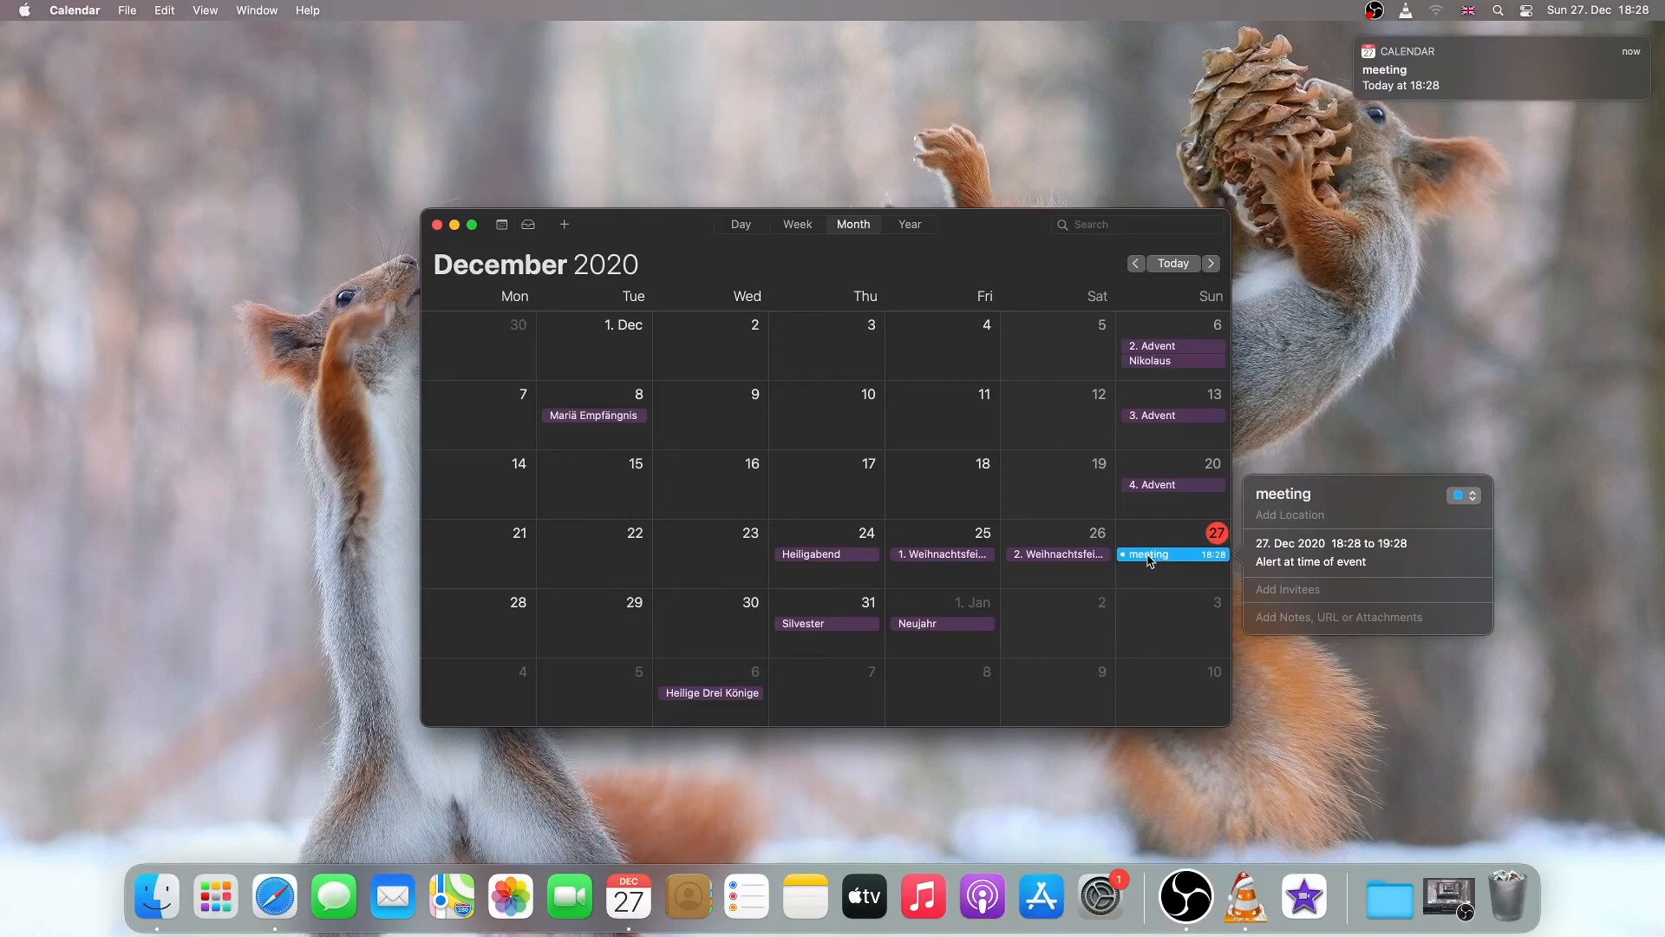
Delete the meeting event from 27 December and minimize Calendar to the Dock.
right_click(1147, 555)
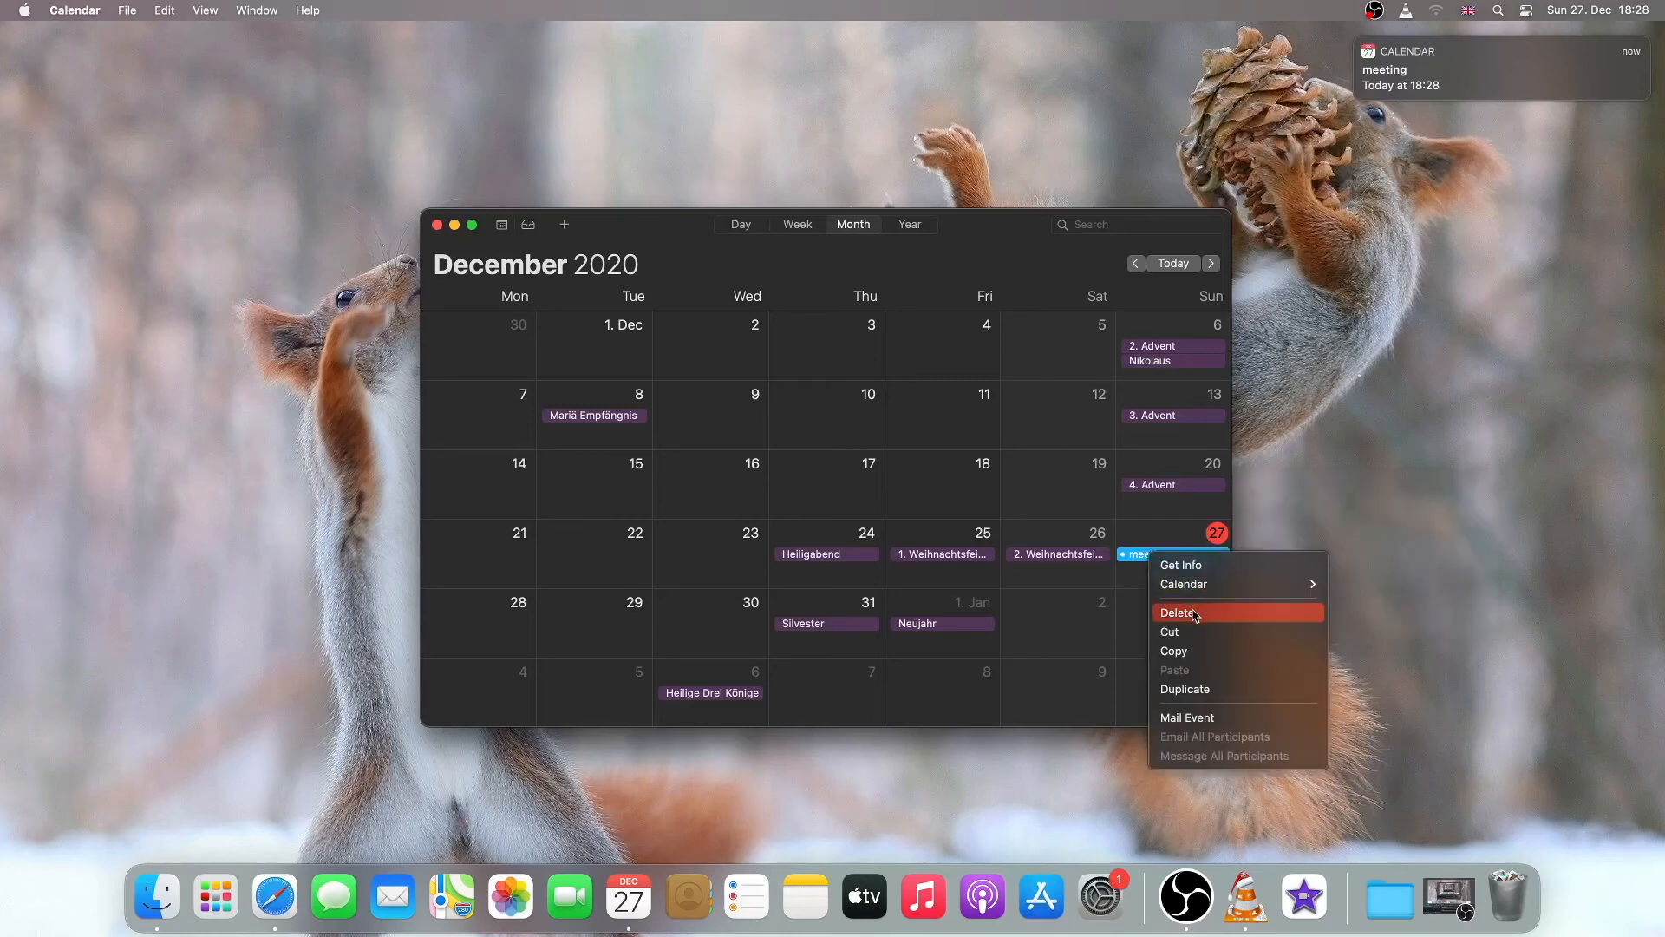
left_click(1180, 613)
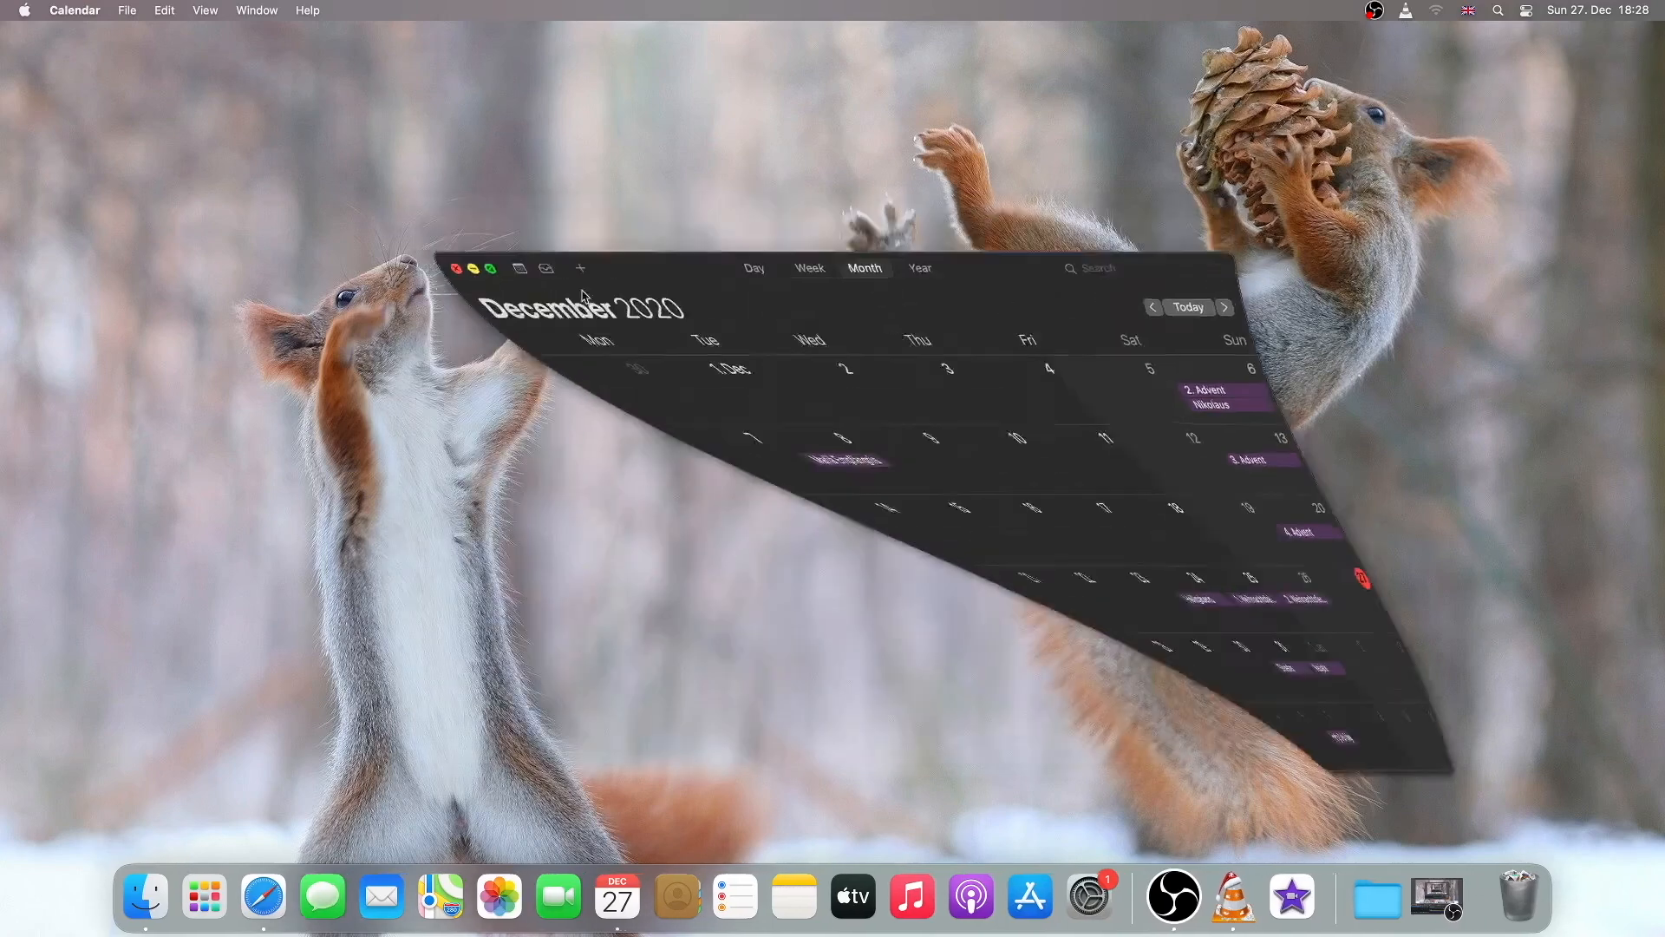
left_click(455, 267)
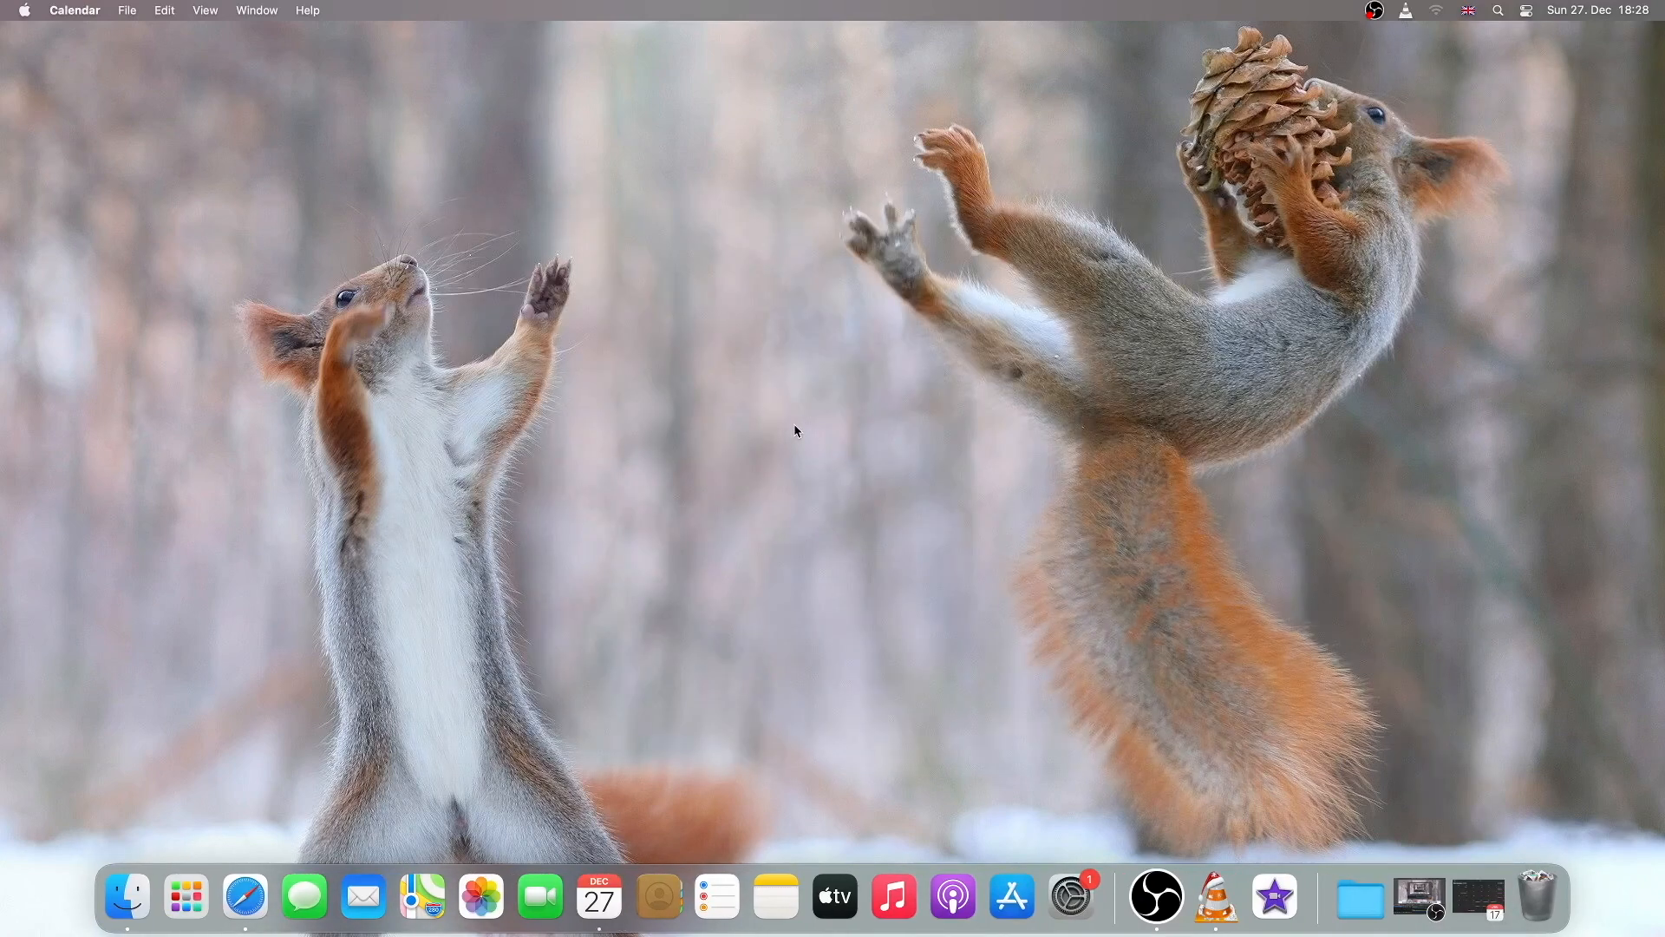